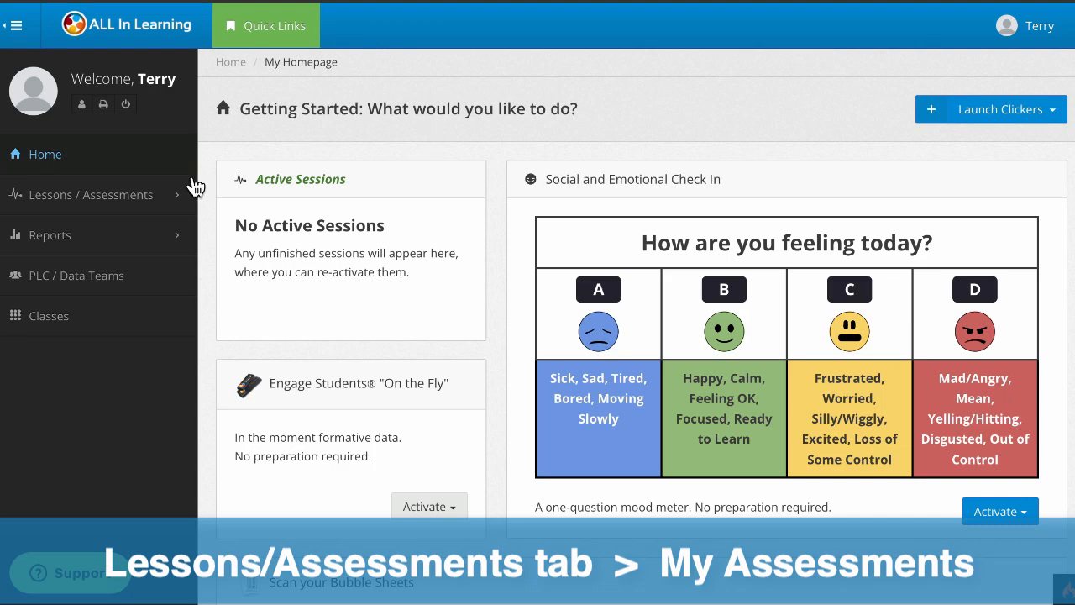
# Expand Lessons / Assessments in the sidebar and show My Assessments
pyautogui.click(94, 194)
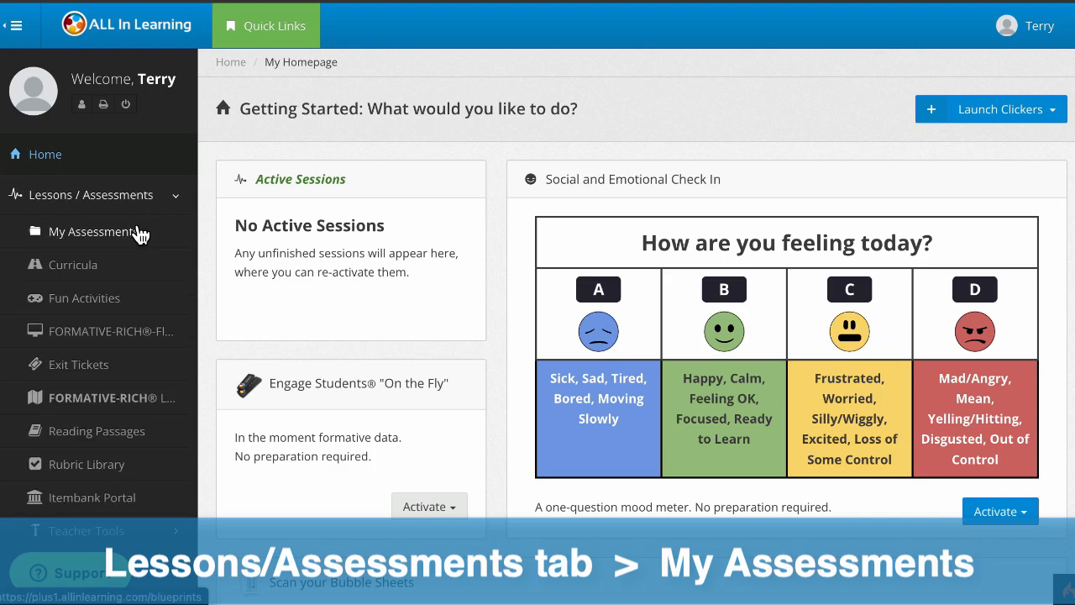
pyautogui.click(94, 232)
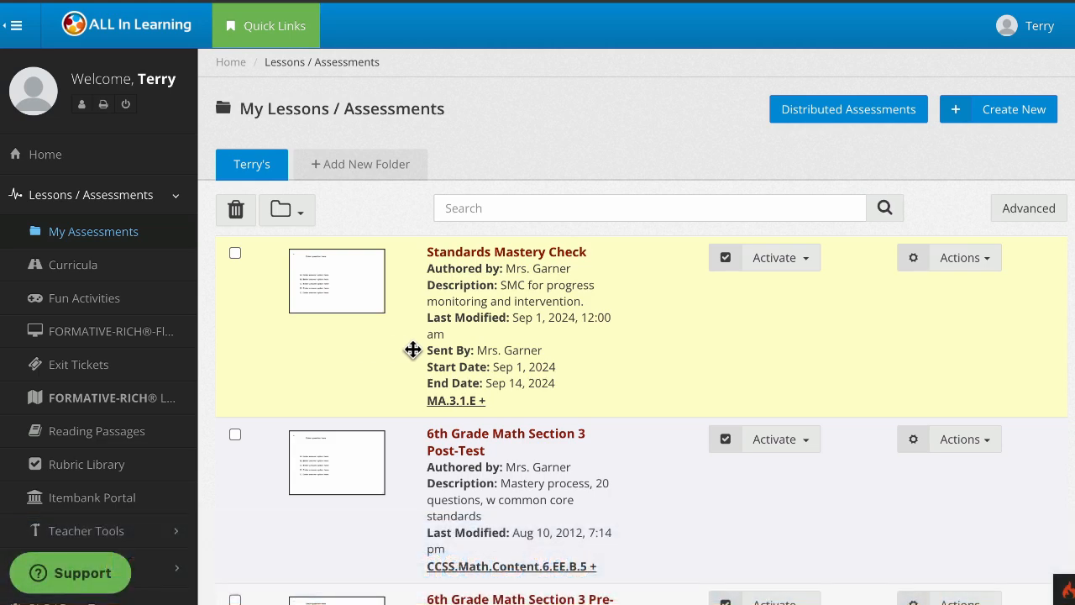
pyautogui.moveTo(393, 363)
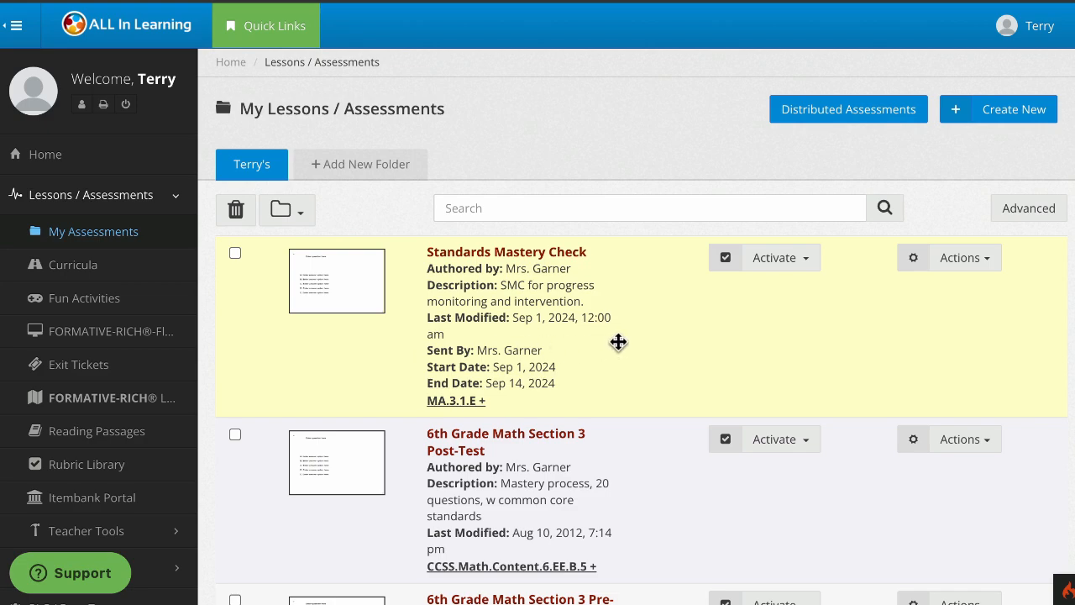
pyautogui.moveTo(683, 333)
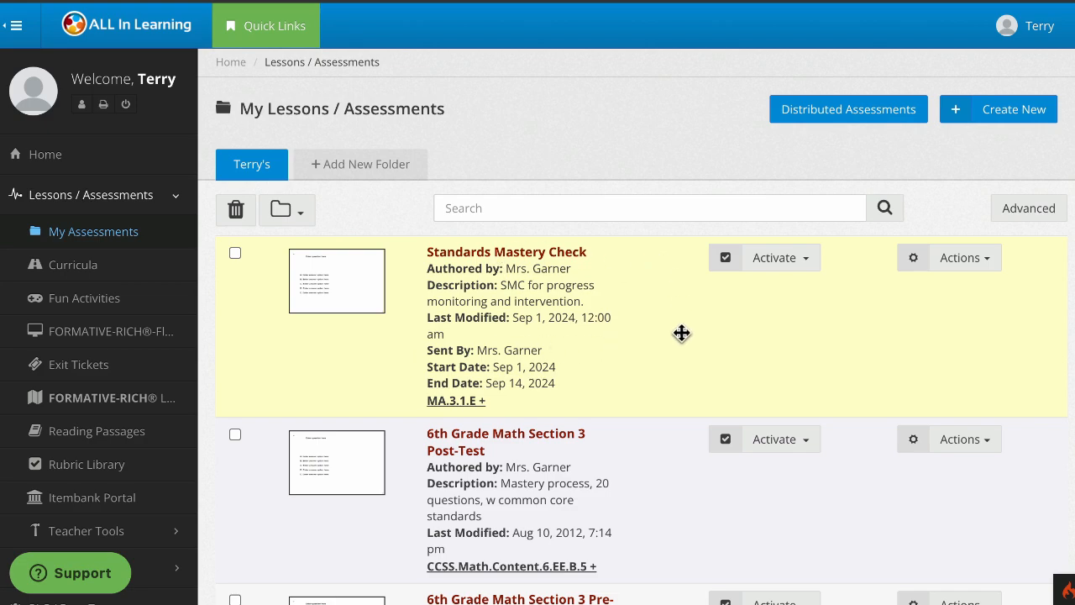
pyautogui.moveTo(544, 390)
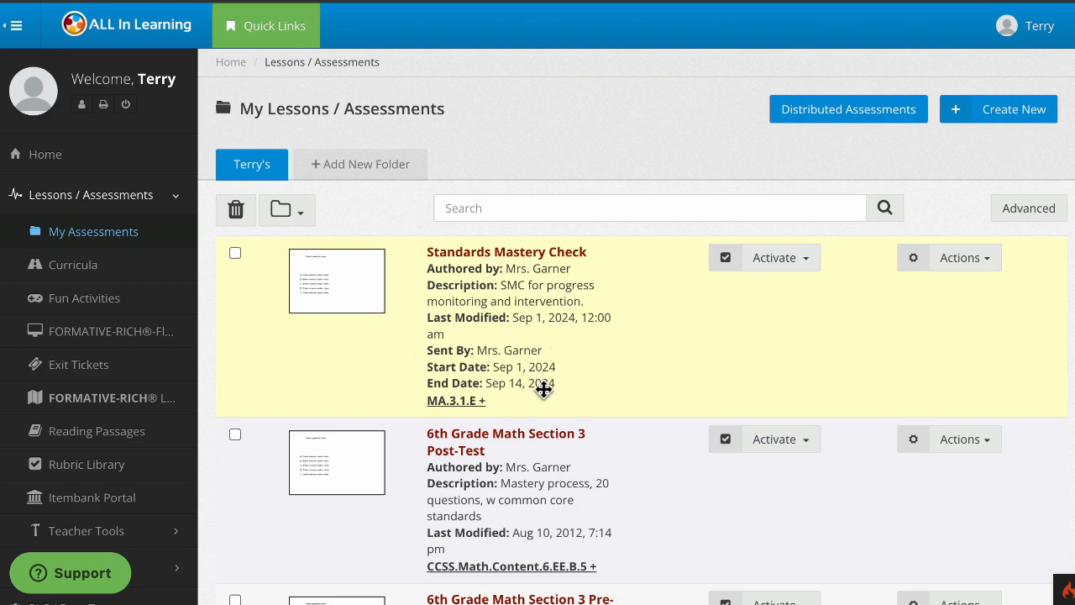
pyautogui.moveTo(962, 277)
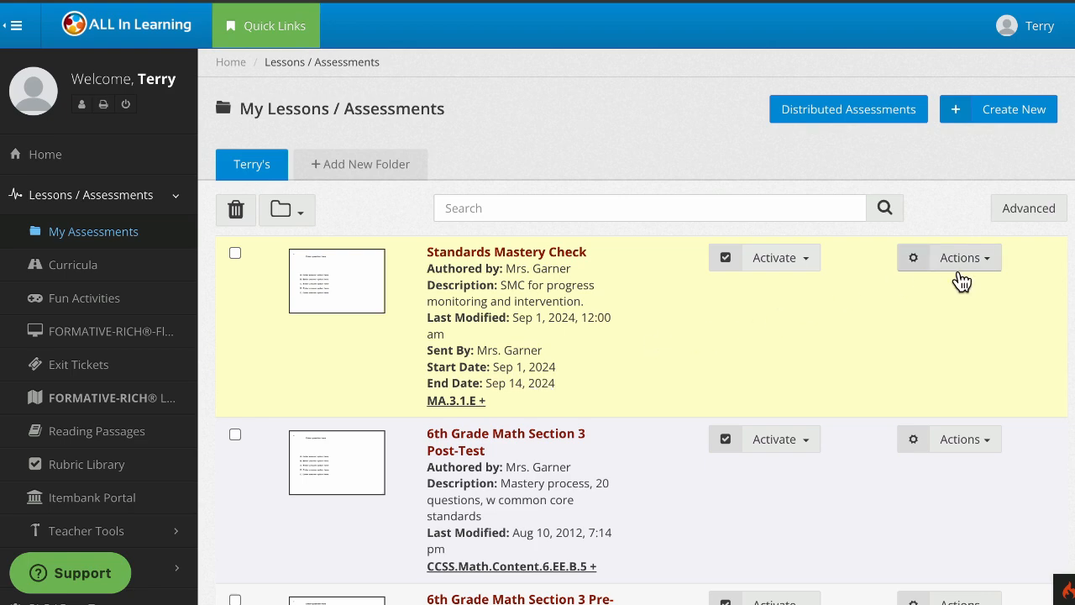
# Preview Standards Mastery Check from its Actions menu as a student would see it
pyautogui.click(965, 258)
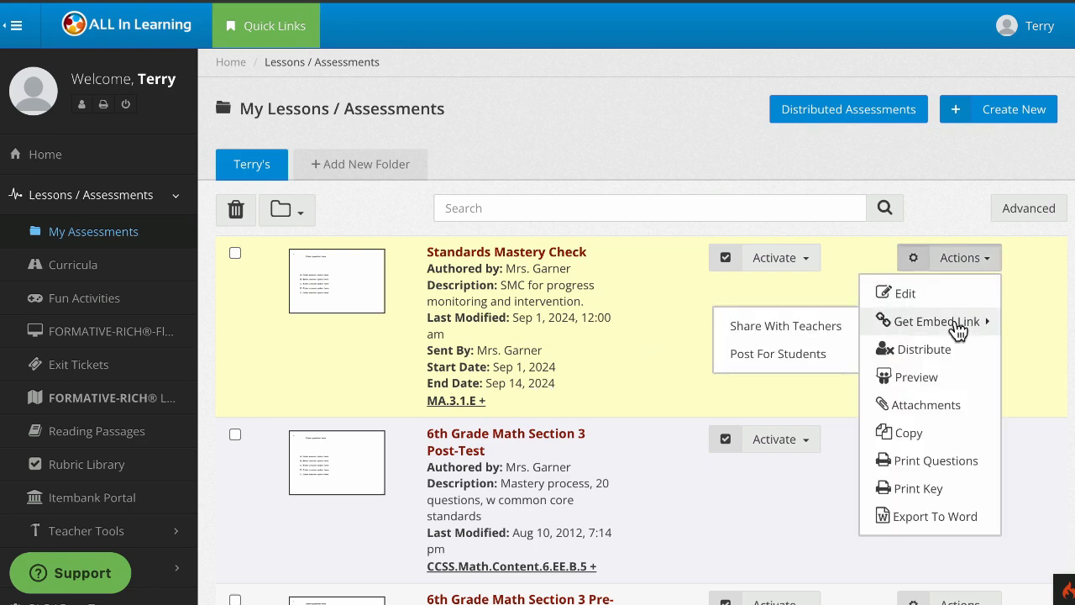
pyautogui.click(916, 376)
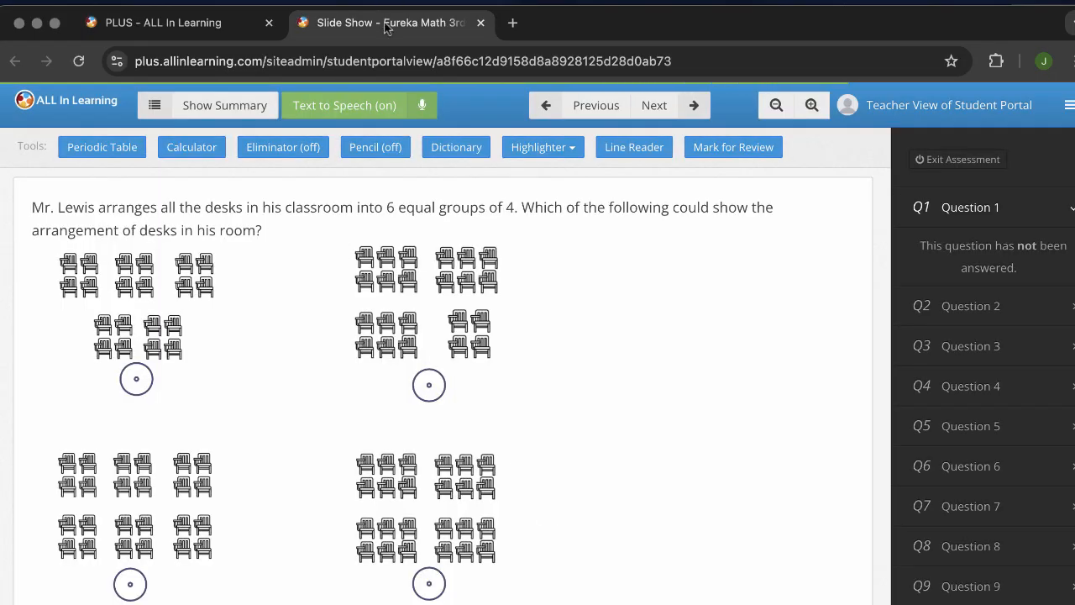
pyautogui.moveTo(391, 23)
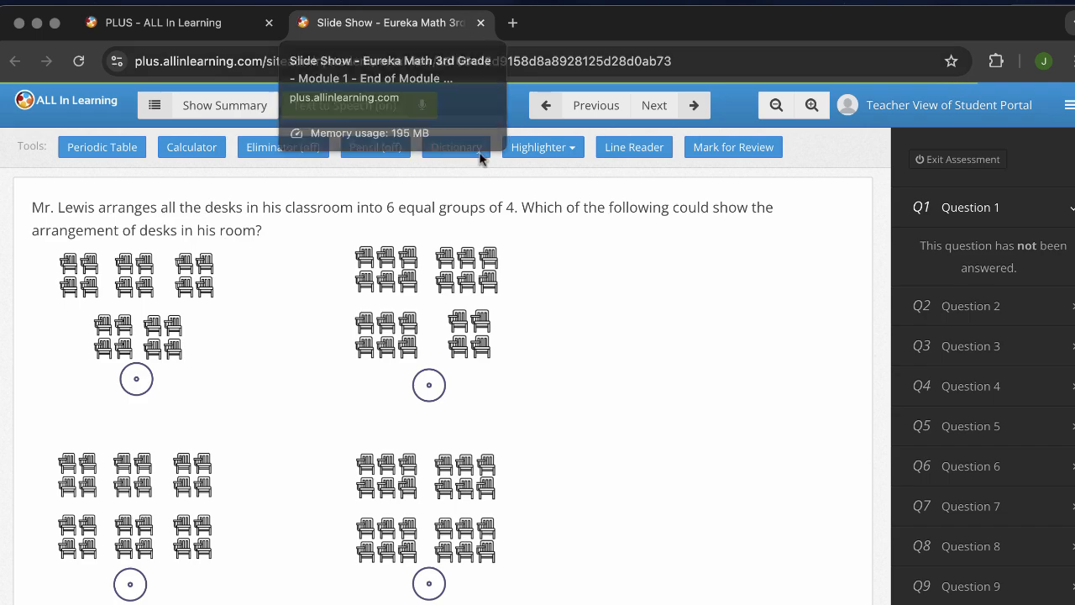
pyautogui.moveTo(388, 239)
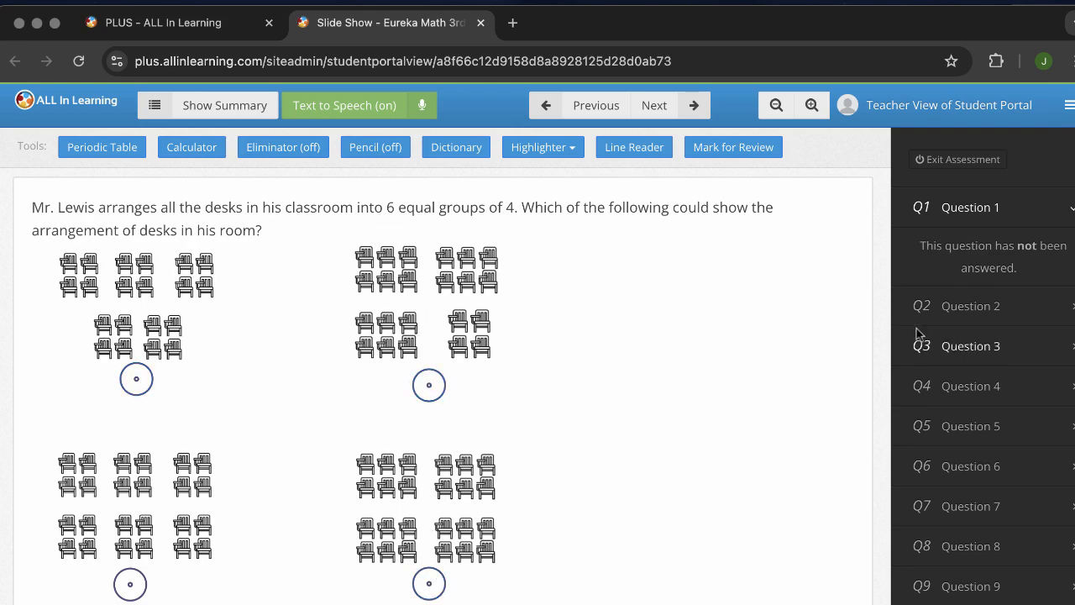
# Jump to Question 2 about 6 equal groups of 4 desks
pyautogui.click(971, 246)
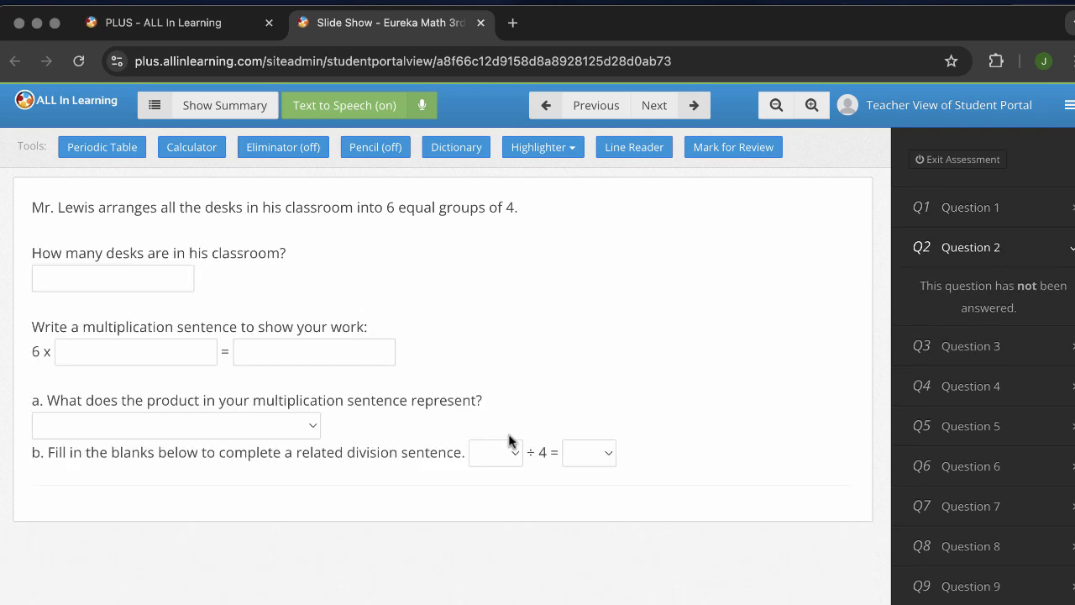
pyautogui.moveTo(350, 248)
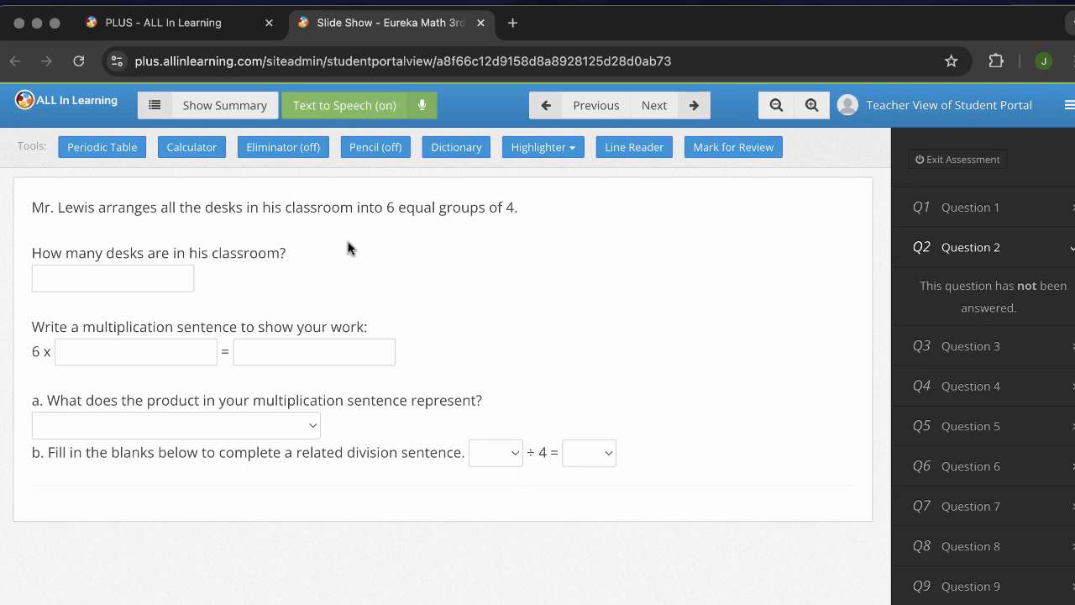
pyautogui.moveTo(643, 277)
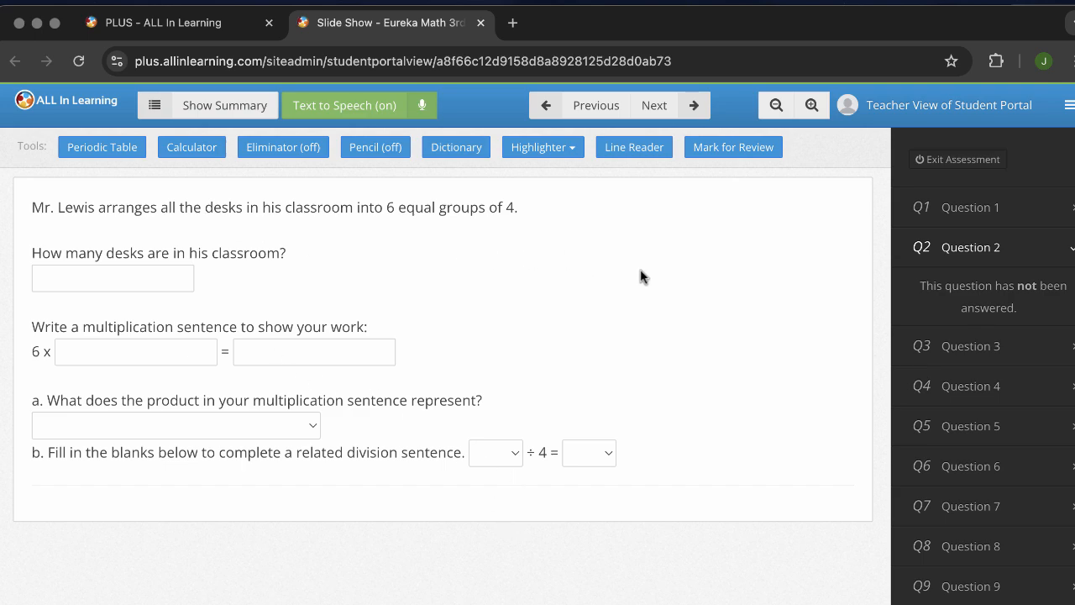
pyautogui.moveTo(105, 164)
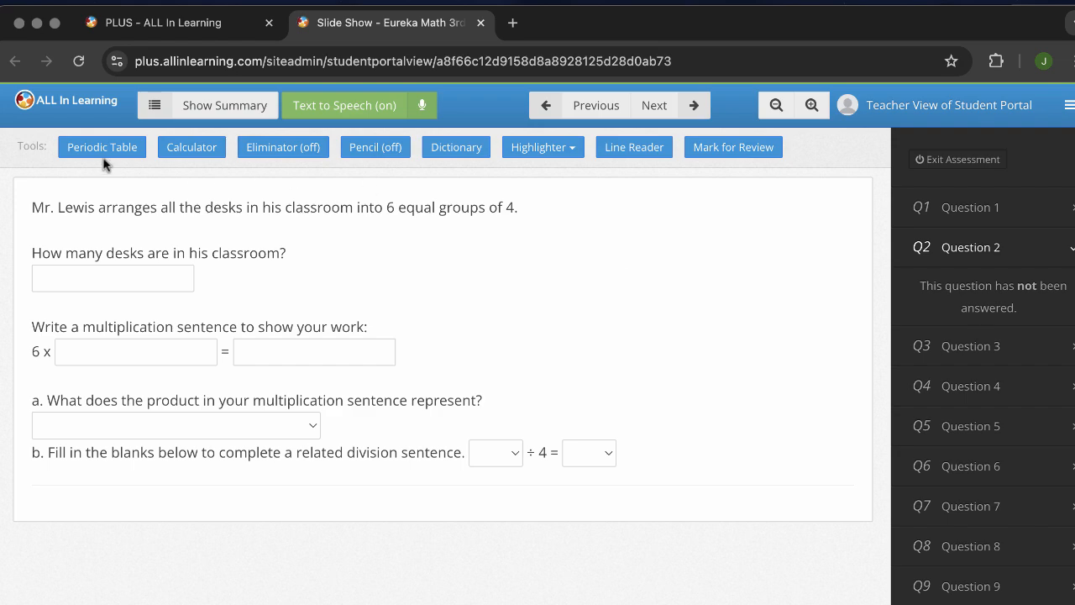
pyautogui.moveTo(497, 146)
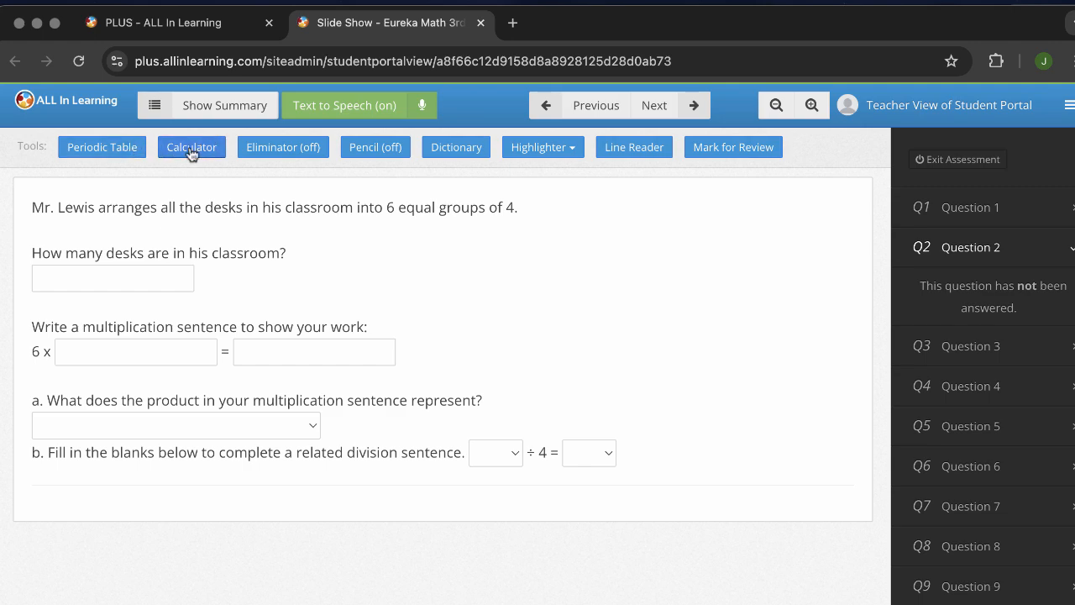
pyautogui.moveTo(456, 147)
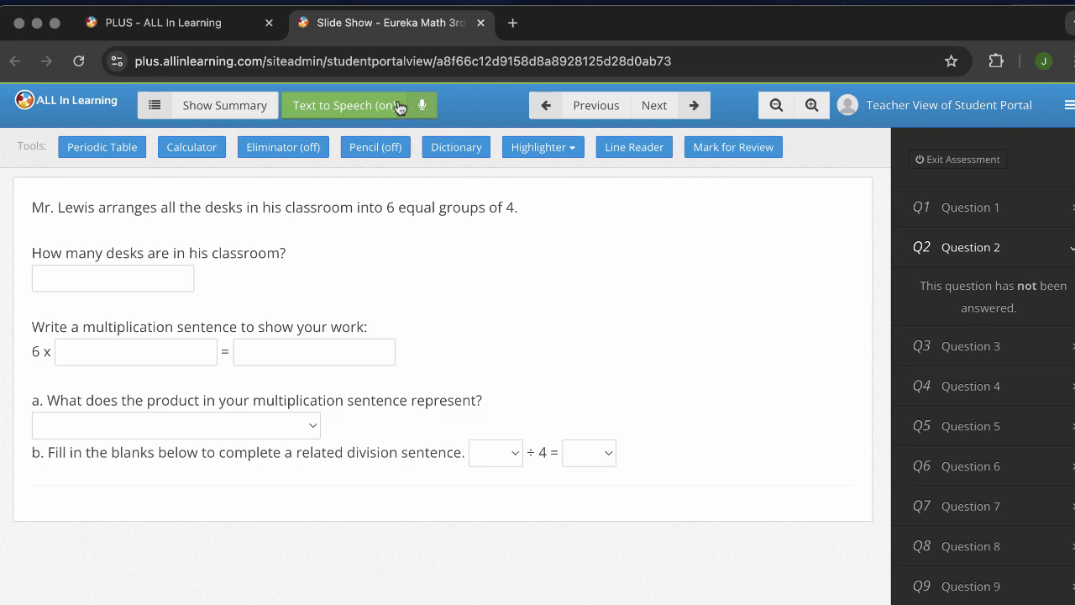
pyautogui.click(344, 105)
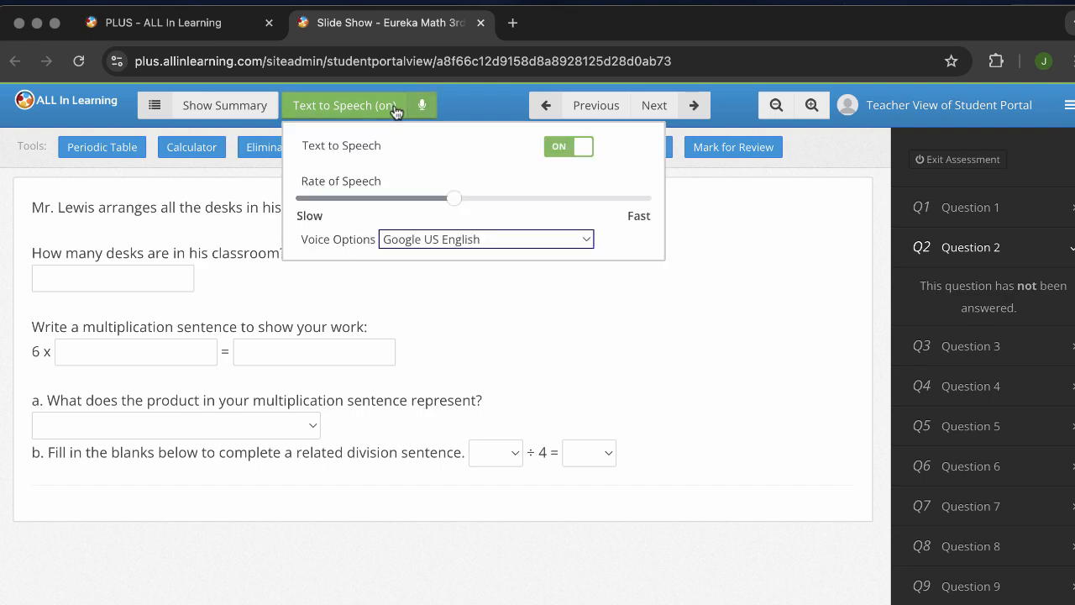
pyautogui.moveTo(475, 238)
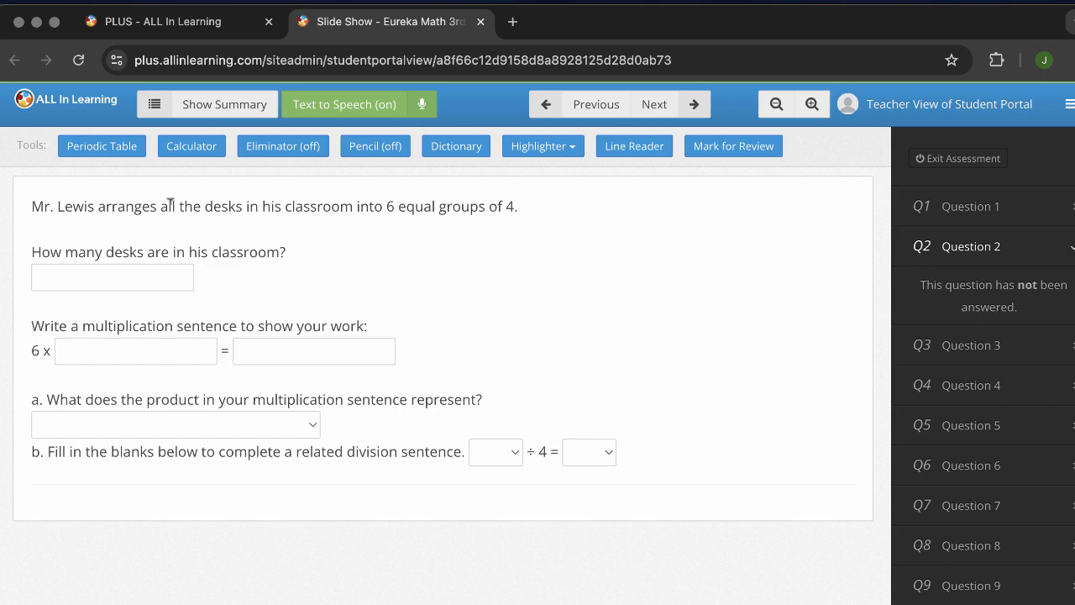
pyautogui.moveTo(34, 202)
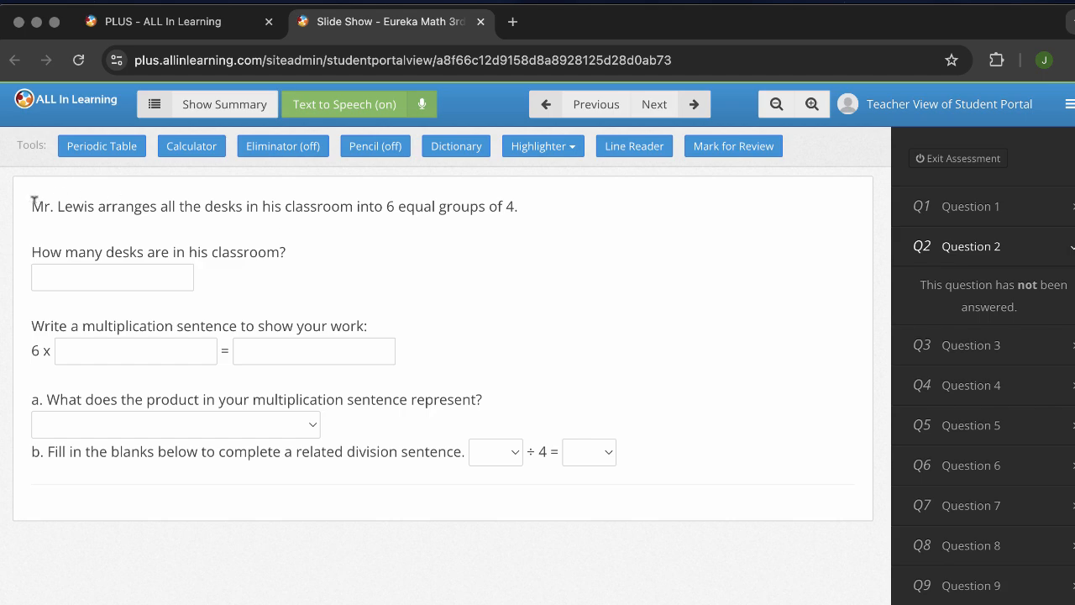
pyautogui.moveTo(32, 206); pyautogui.dragTo(519, 207)
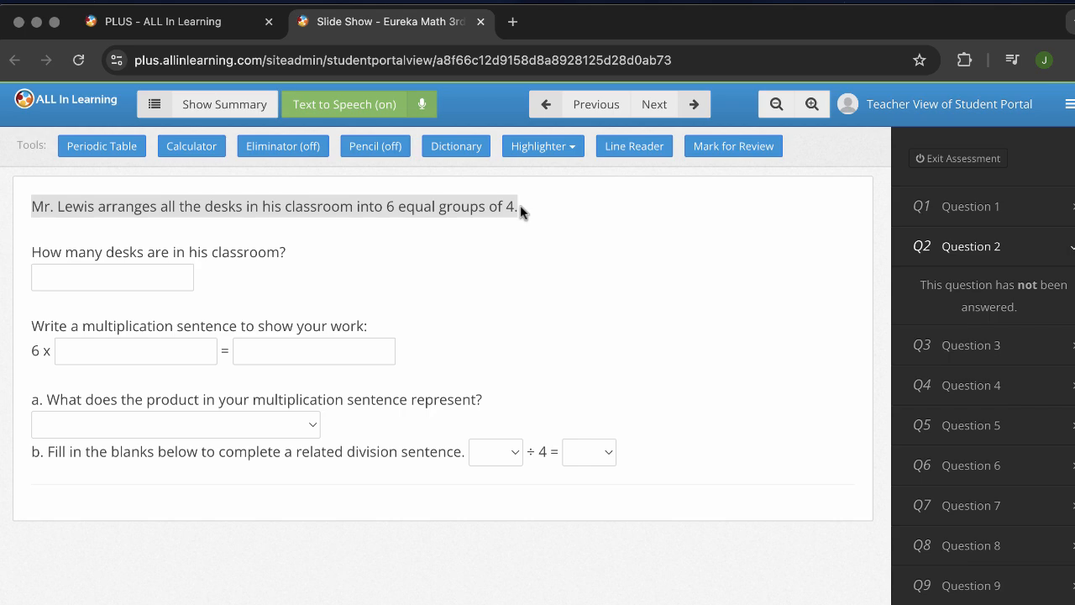
pyautogui.click(521, 206)
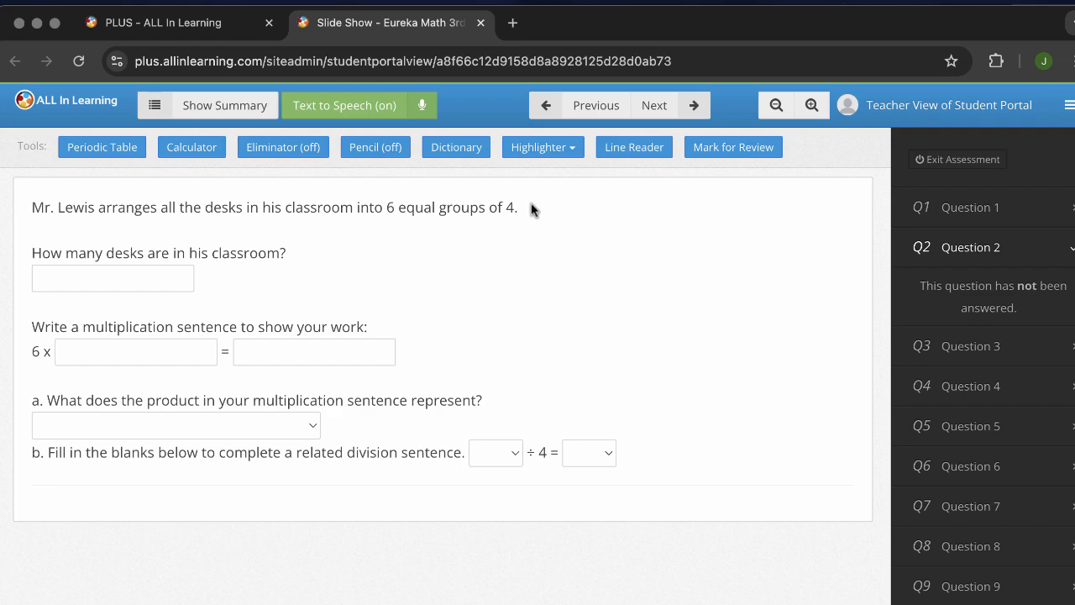
pyautogui.moveTo(481, 23)
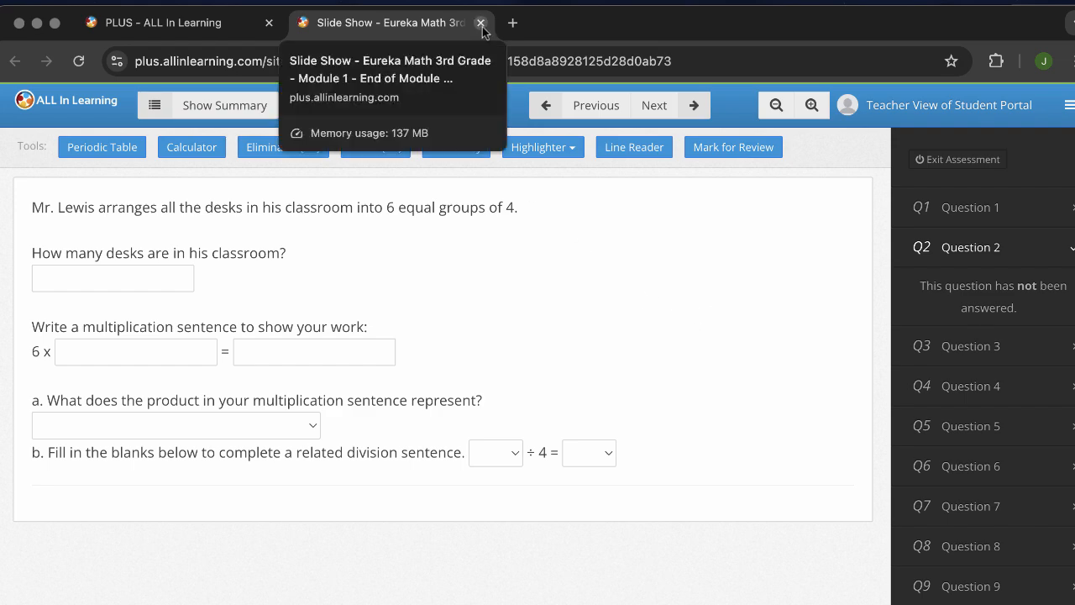
# Close the preview tab and reopen Standards Mastery Check's Actions menu
pyautogui.click(481, 23)
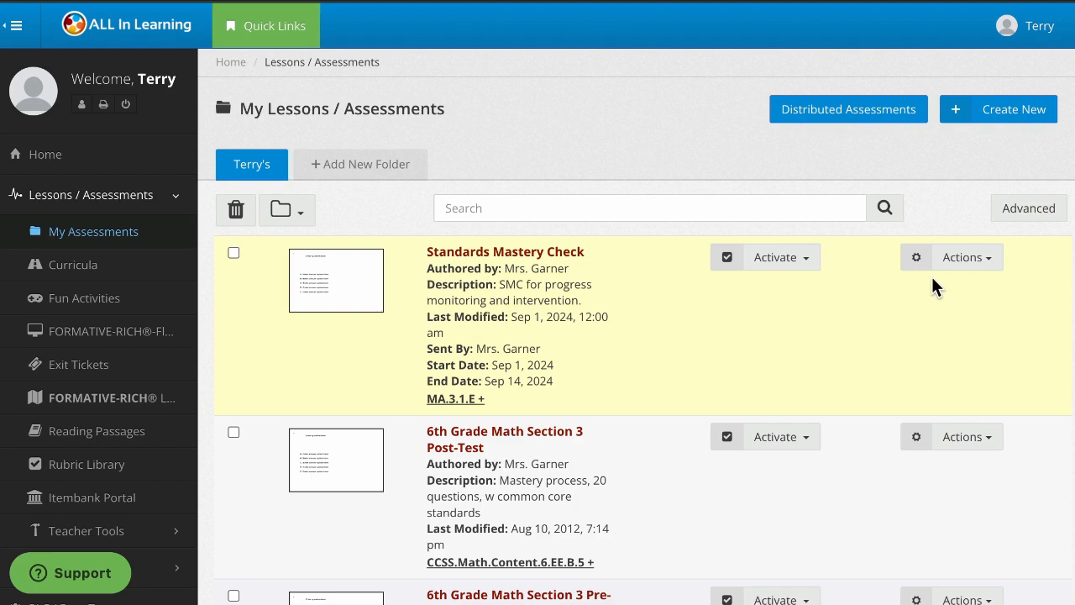
pyautogui.click(966, 257)
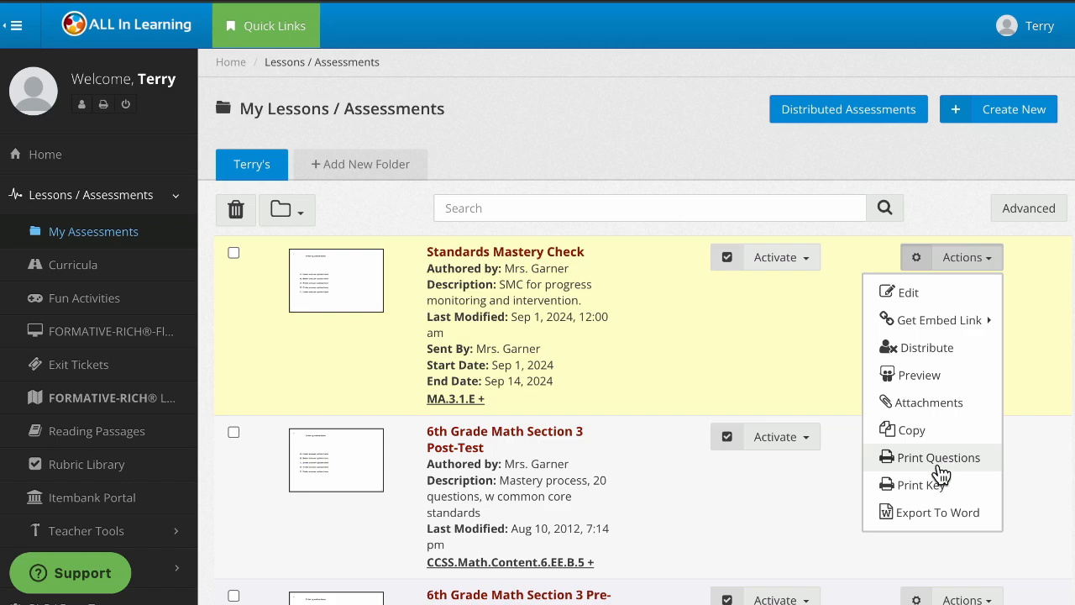
pyautogui.moveTo(924, 484)
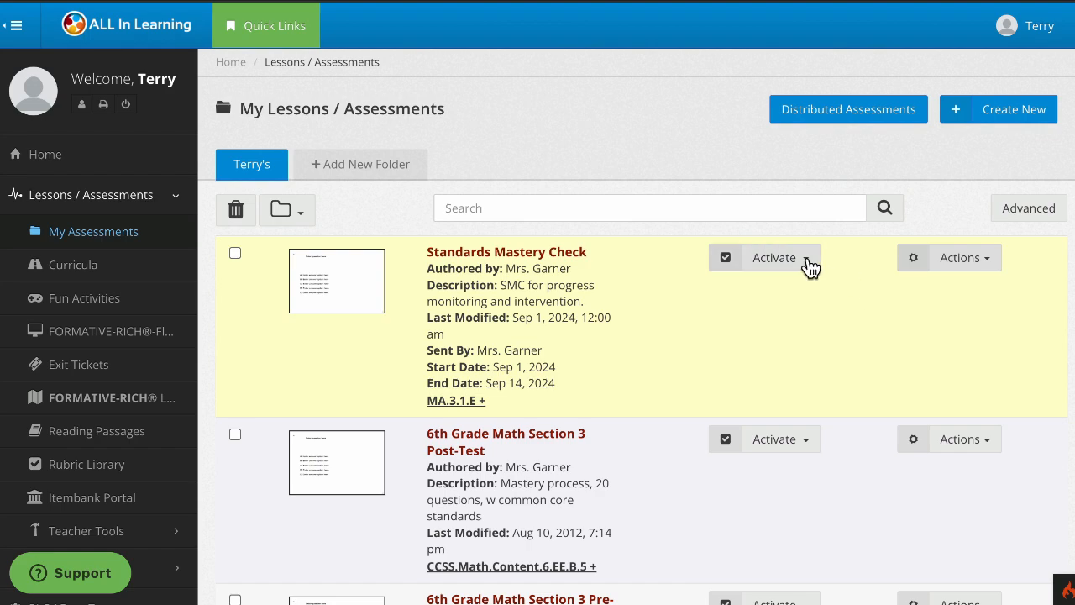
# Start activating Standards Mastery Check and choose 2nd Period for activation settings
pyautogui.click(804, 258)
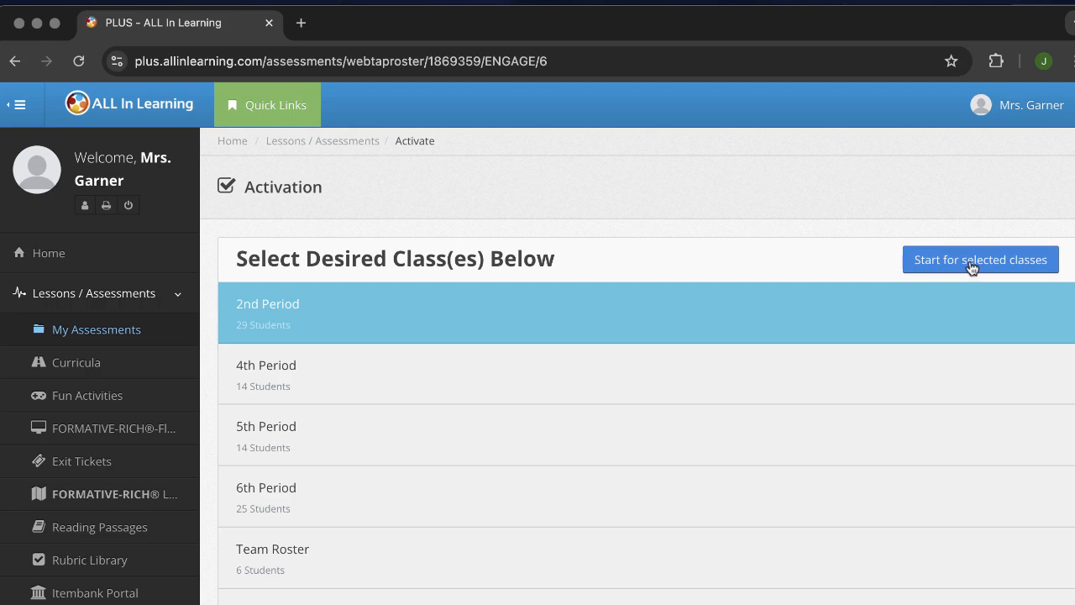
pyautogui.click(981, 258)
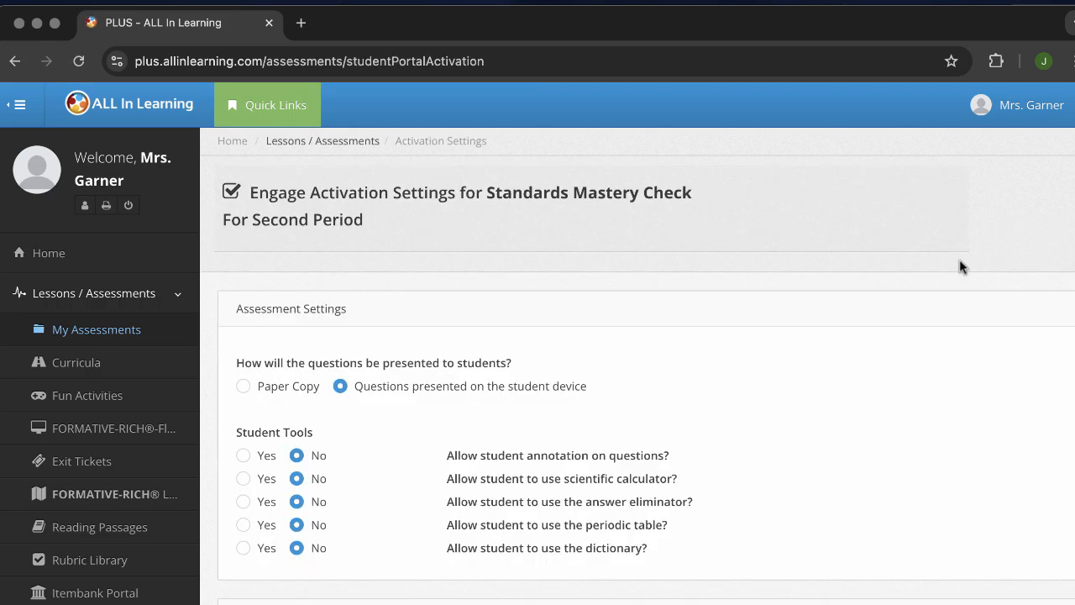
# Set 'Restrict Text to Speech' to IEP students to No
pyautogui.scroll(-3)
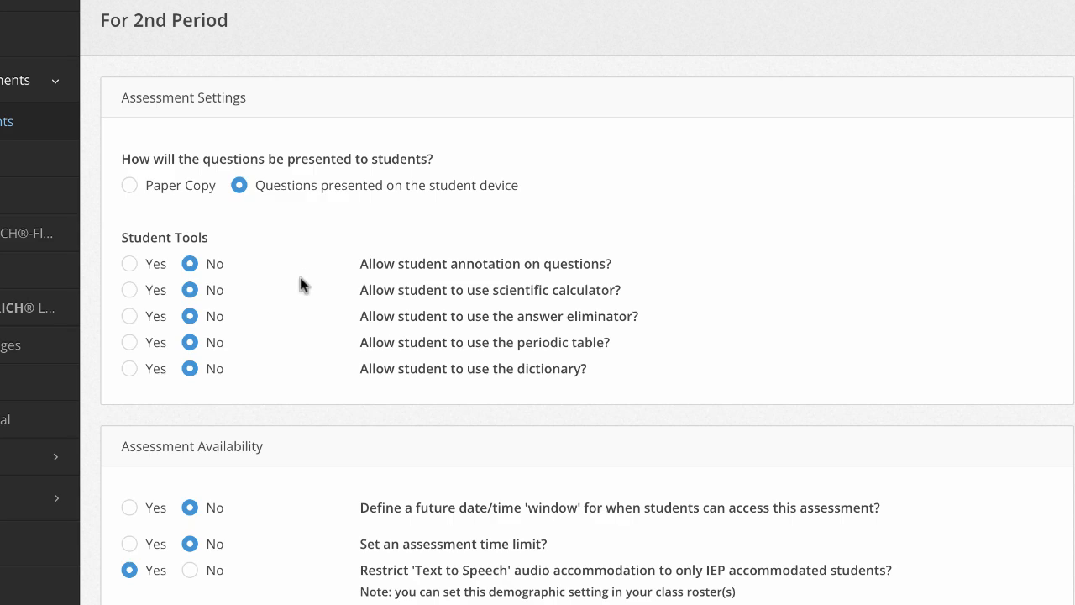
pyautogui.scroll(-3)
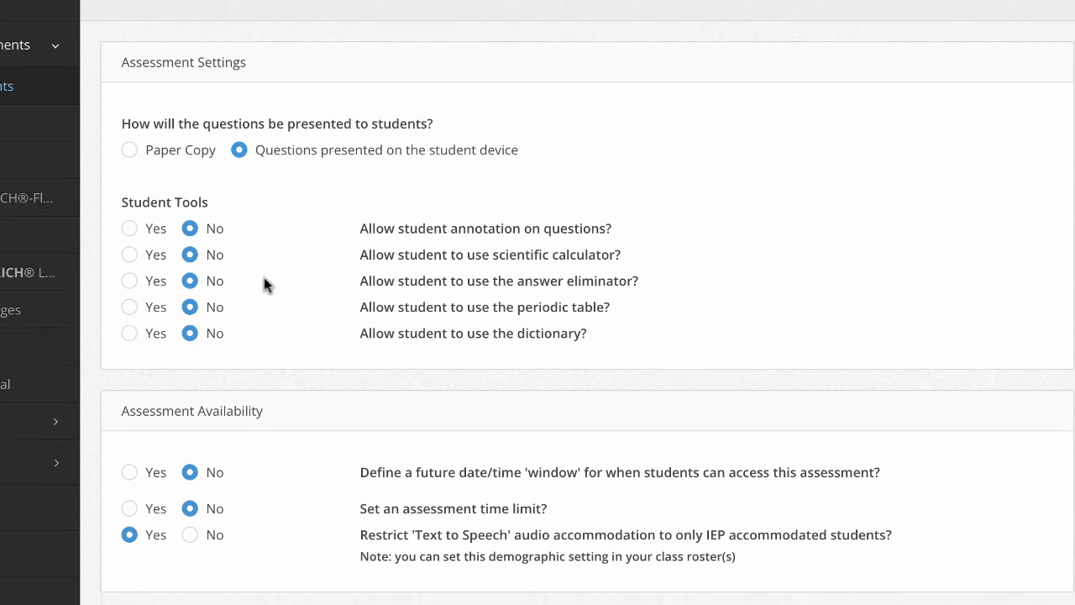
pyautogui.scroll(-3)
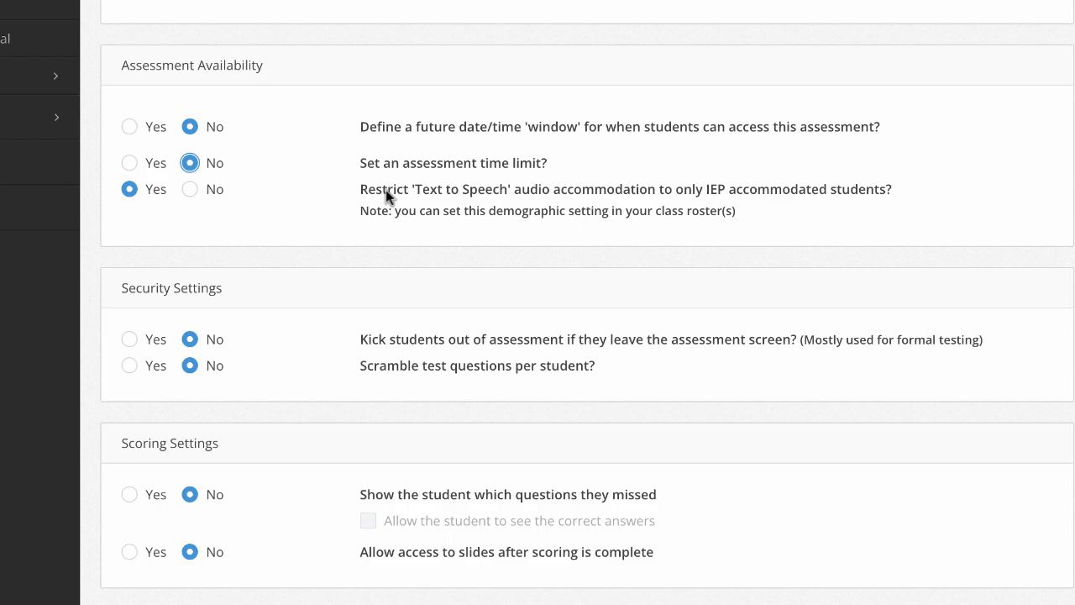
pyautogui.click(190, 189)
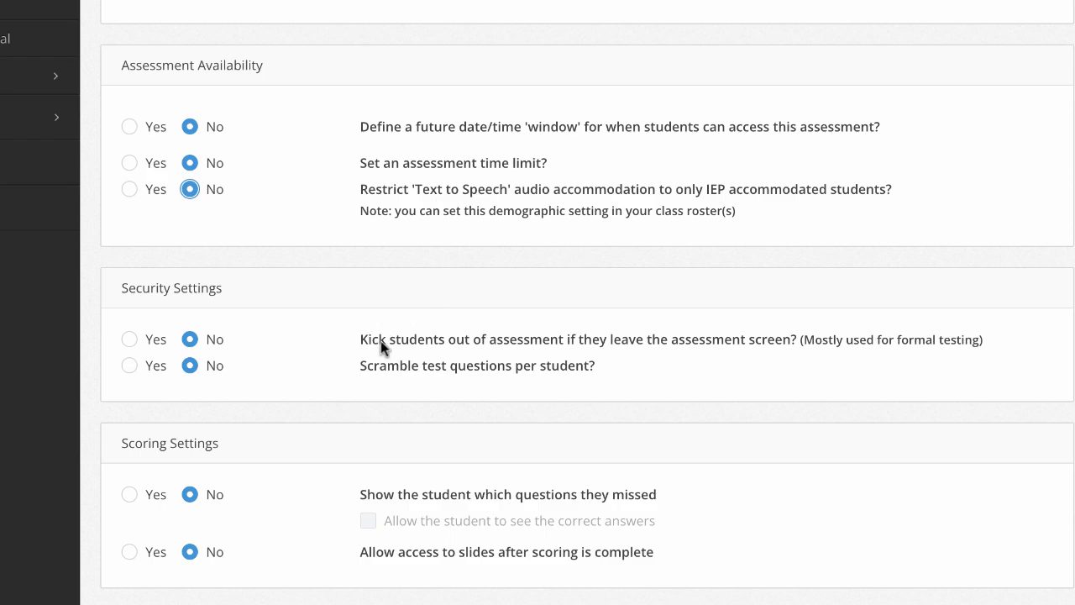
pyautogui.moveTo(626, 353)
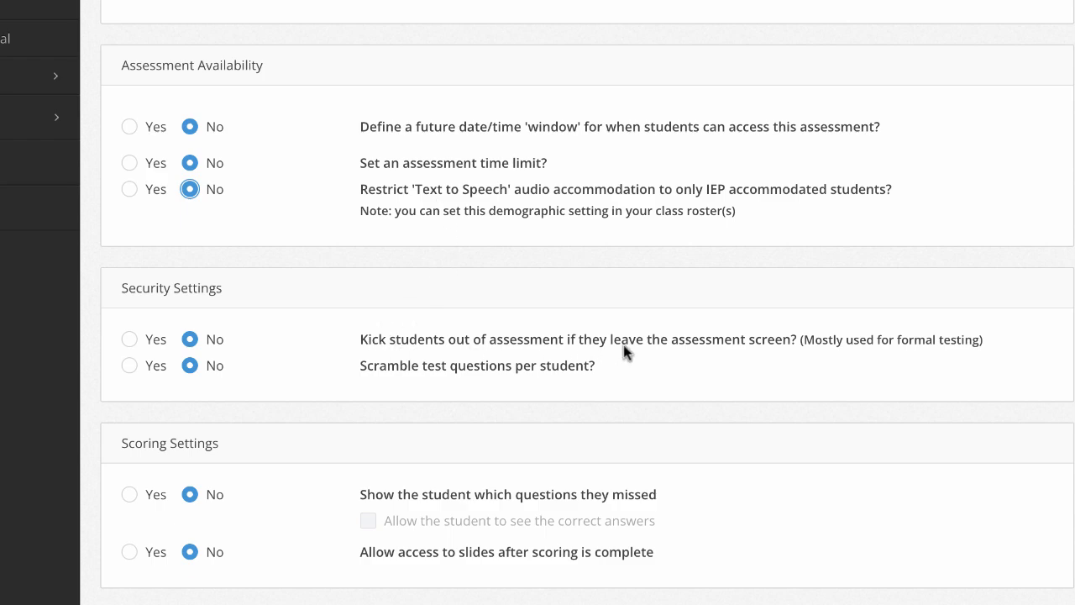
pyautogui.moveTo(718, 353)
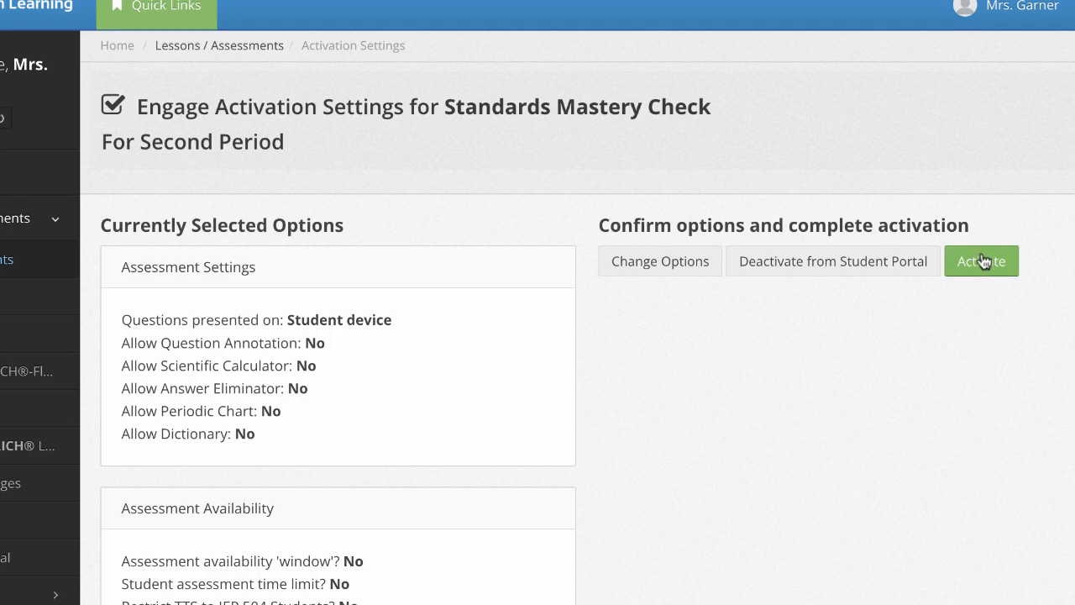
# Confirm activation of Standards Mastery Check for 2nd Period students
pyautogui.click(982, 261)
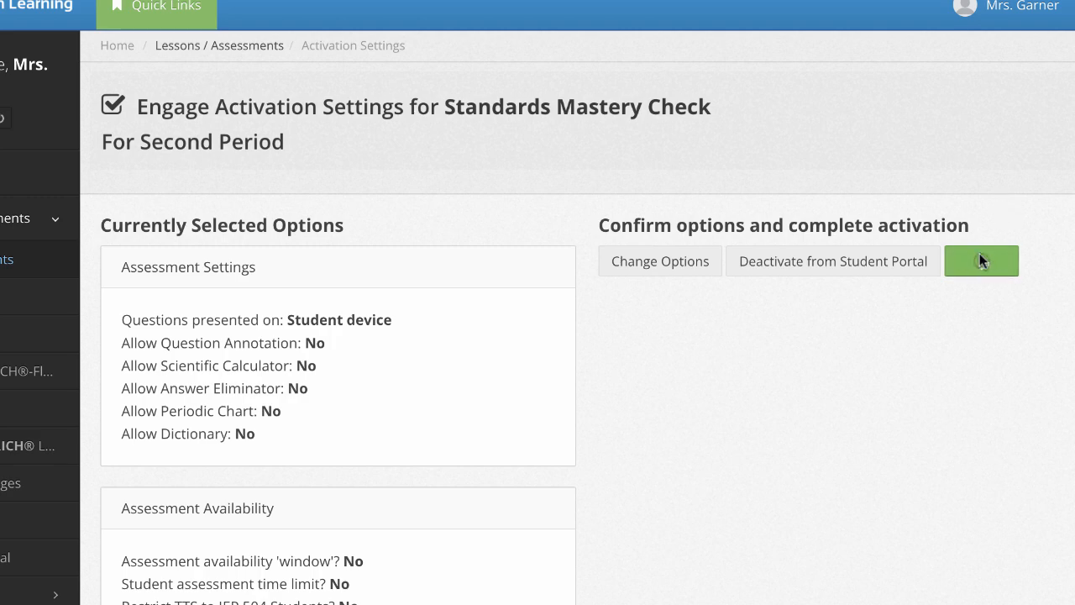
pyautogui.click(981, 261)
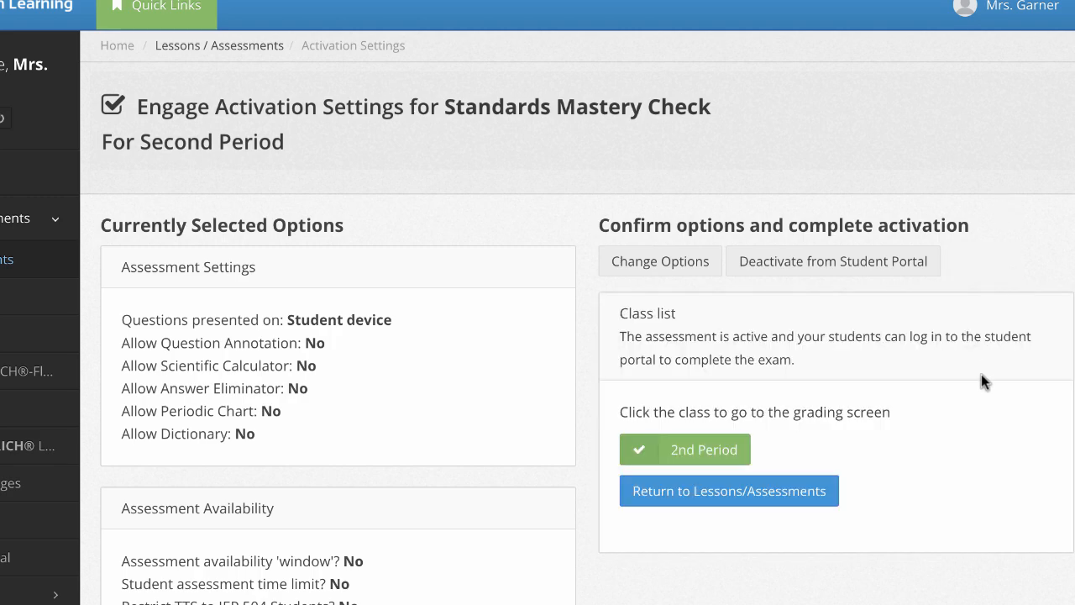
pyautogui.moveTo(912, 309)
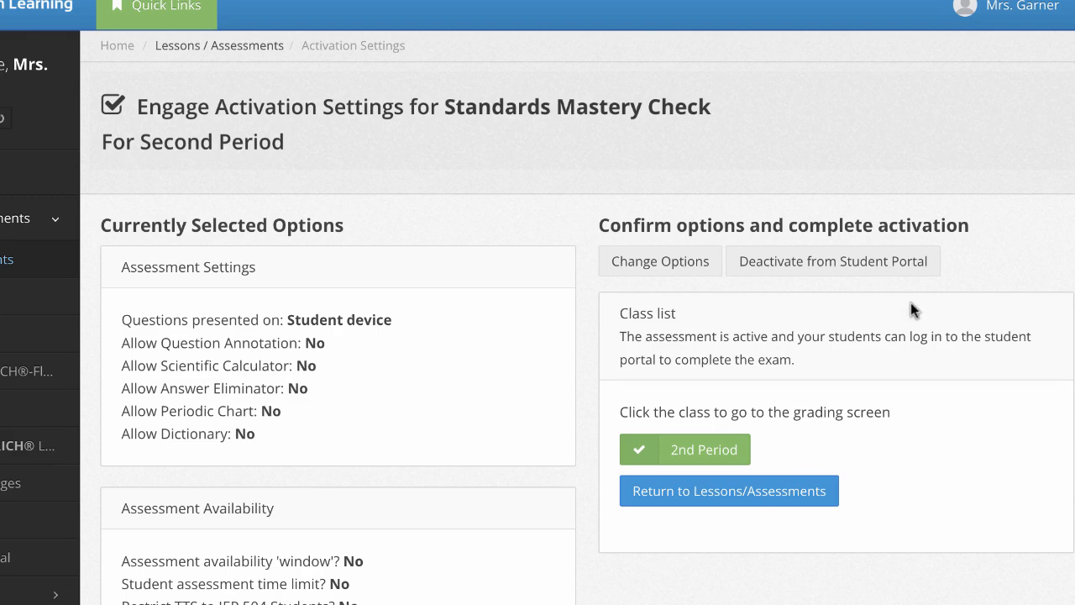
pyautogui.moveTo(696, 454)
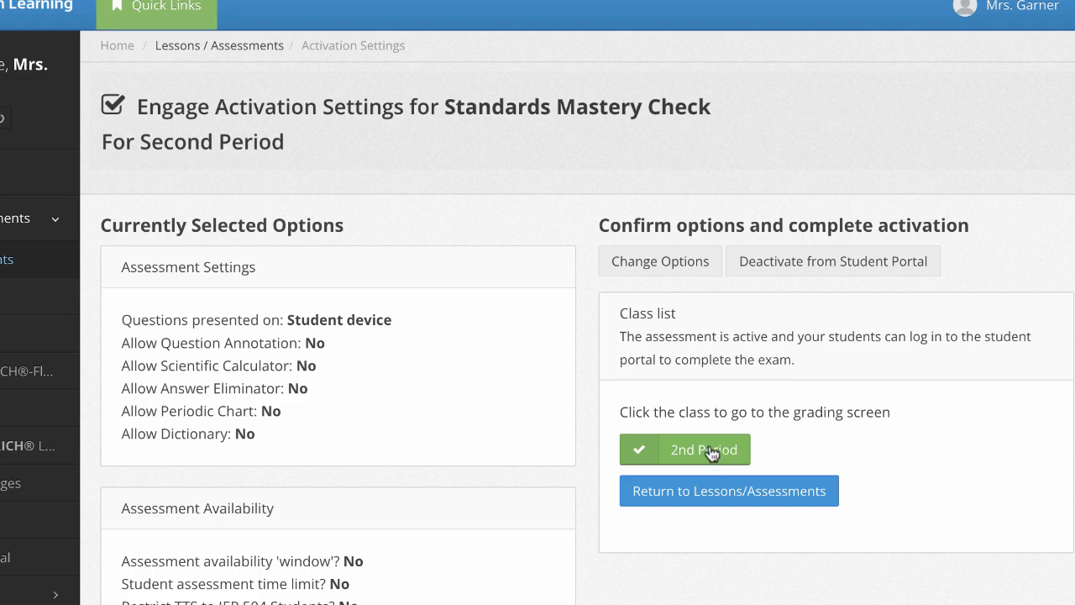
pyautogui.moveTo(712, 457)
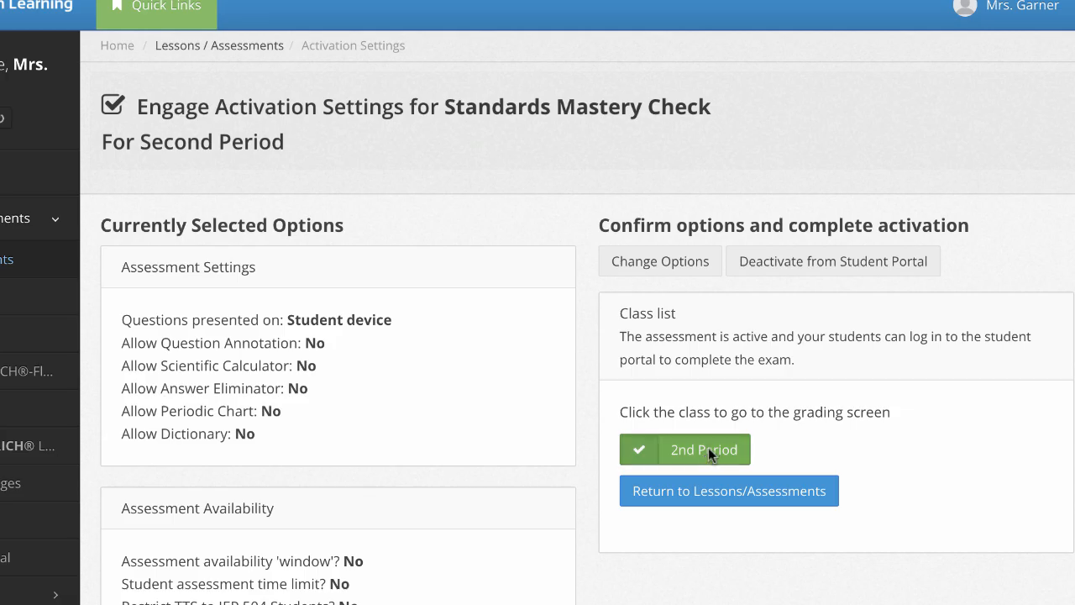
# Open 2nd Period's Class Score screen and view student 10's in-progress answers
pyautogui.click(685, 449)
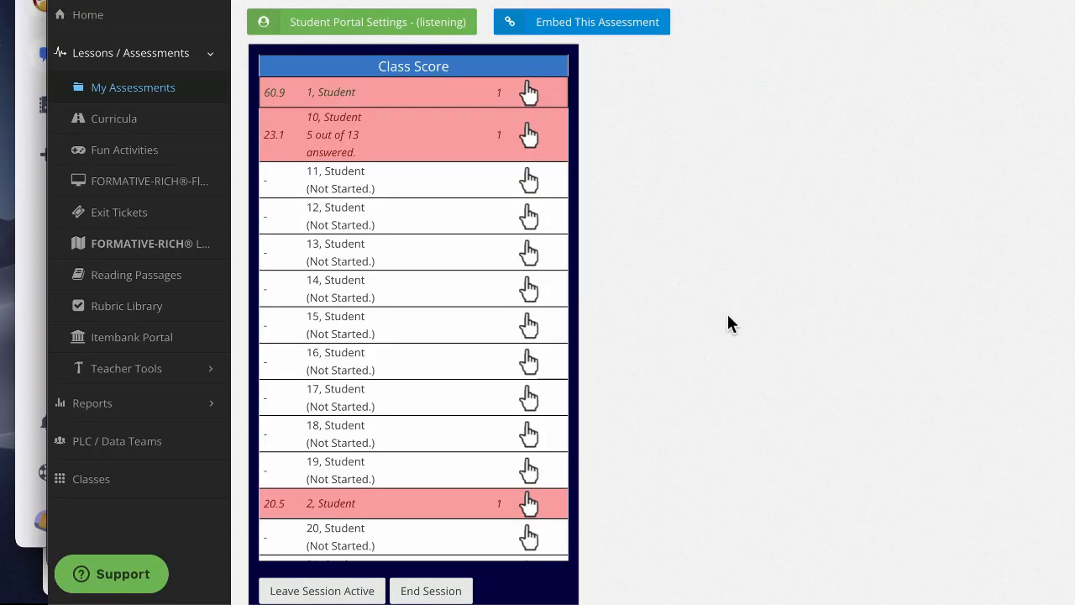
pyautogui.moveTo(395, 117)
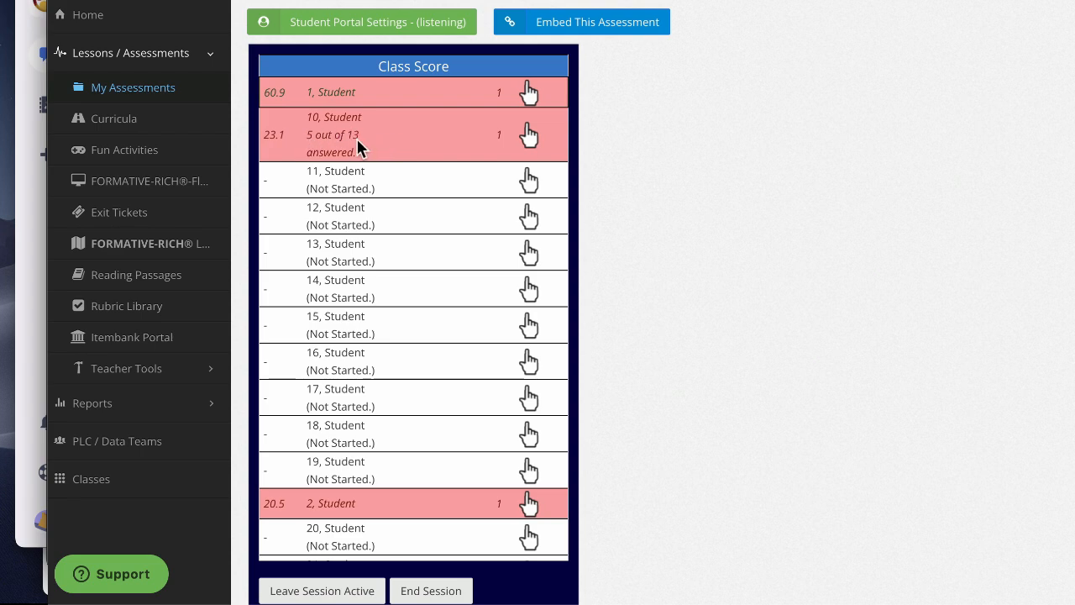
pyautogui.moveTo(402, 139)
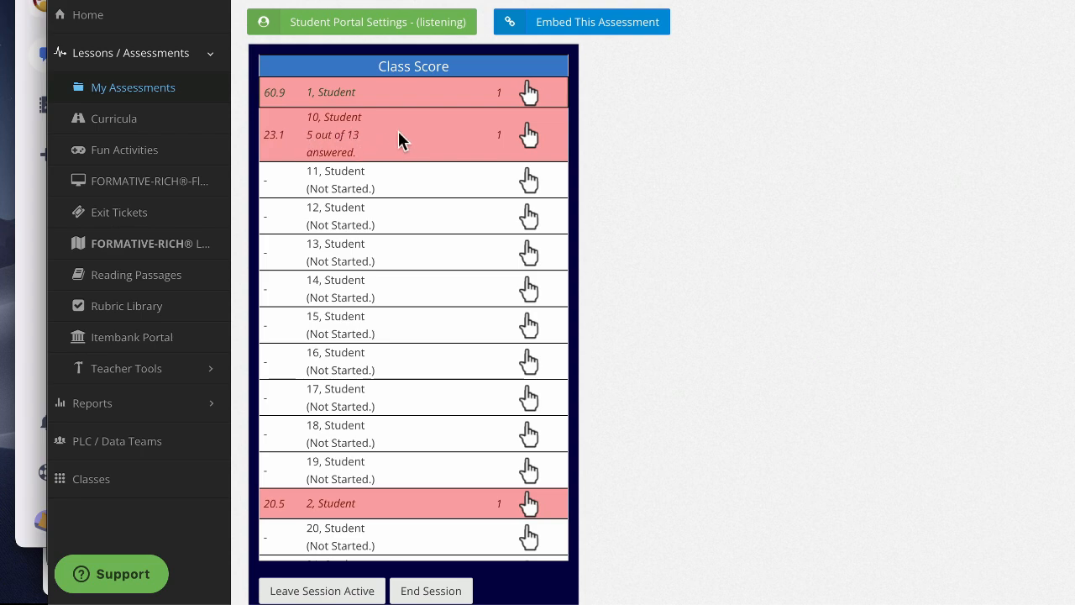
pyautogui.moveTo(531, 145)
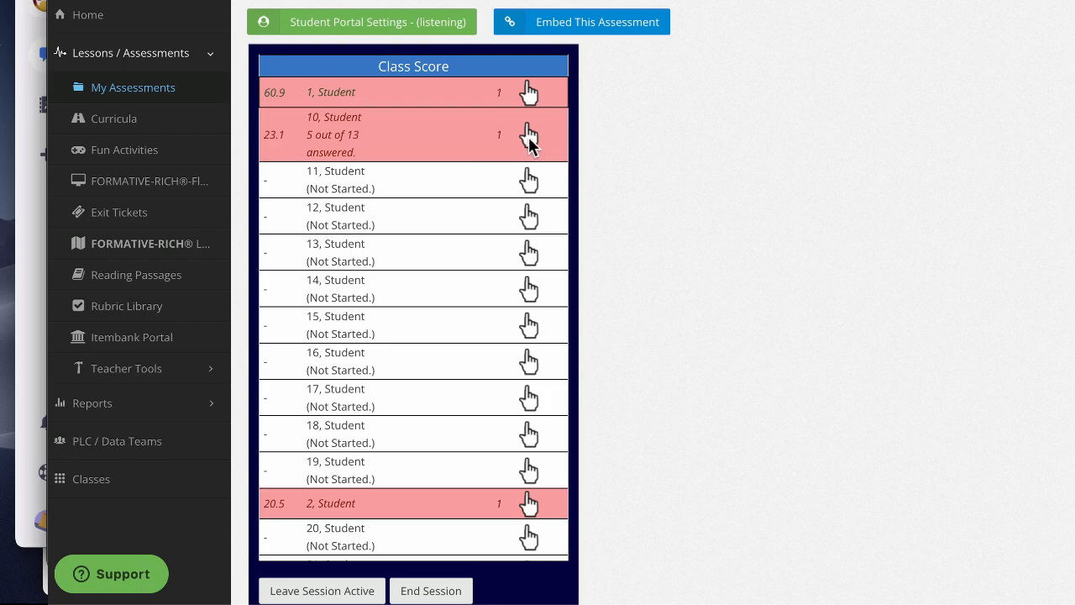
pyautogui.click(530, 134)
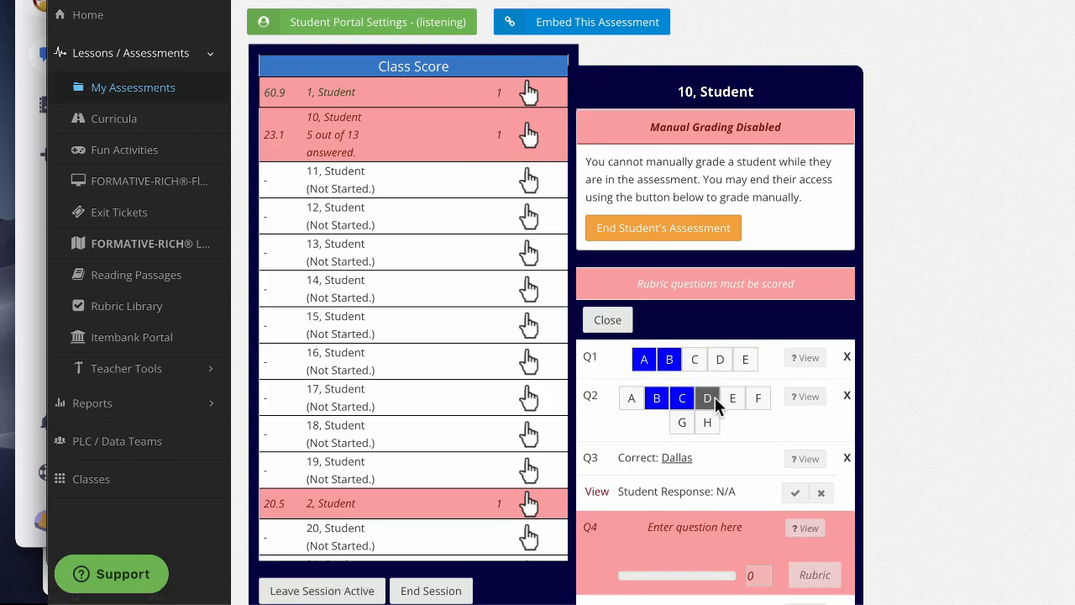
pyautogui.click(707, 397)
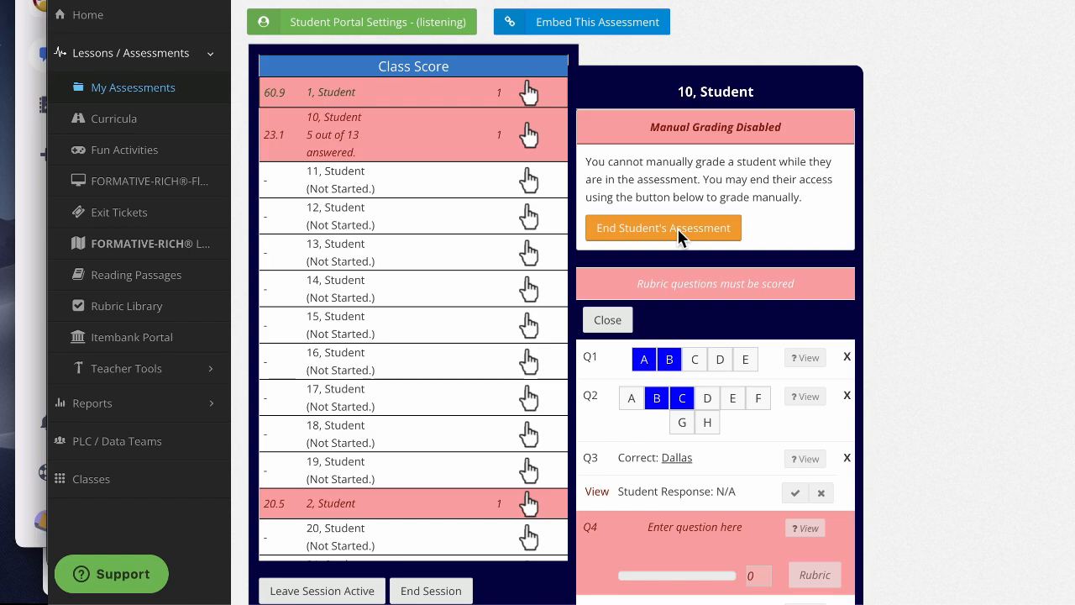
pyautogui.moveTo(491, 125)
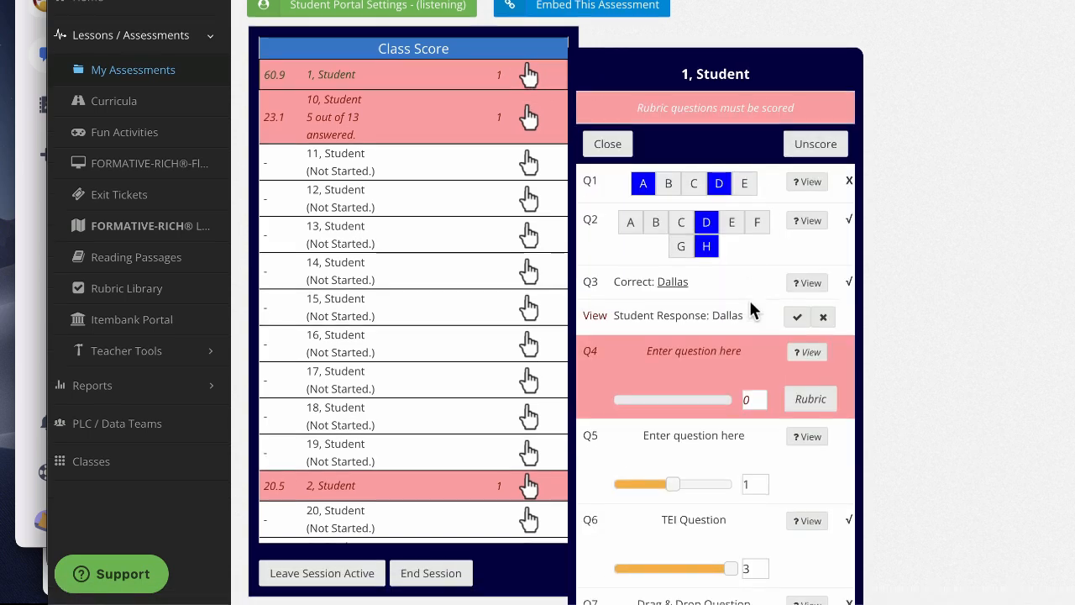
pyautogui.scroll(-3)
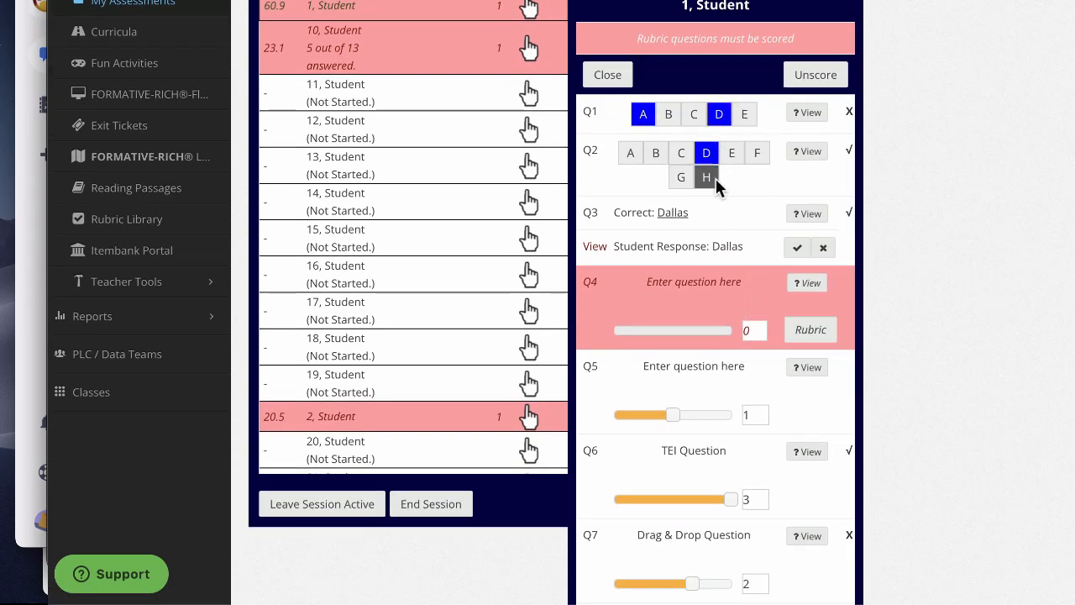
pyautogui.click(707, 177)
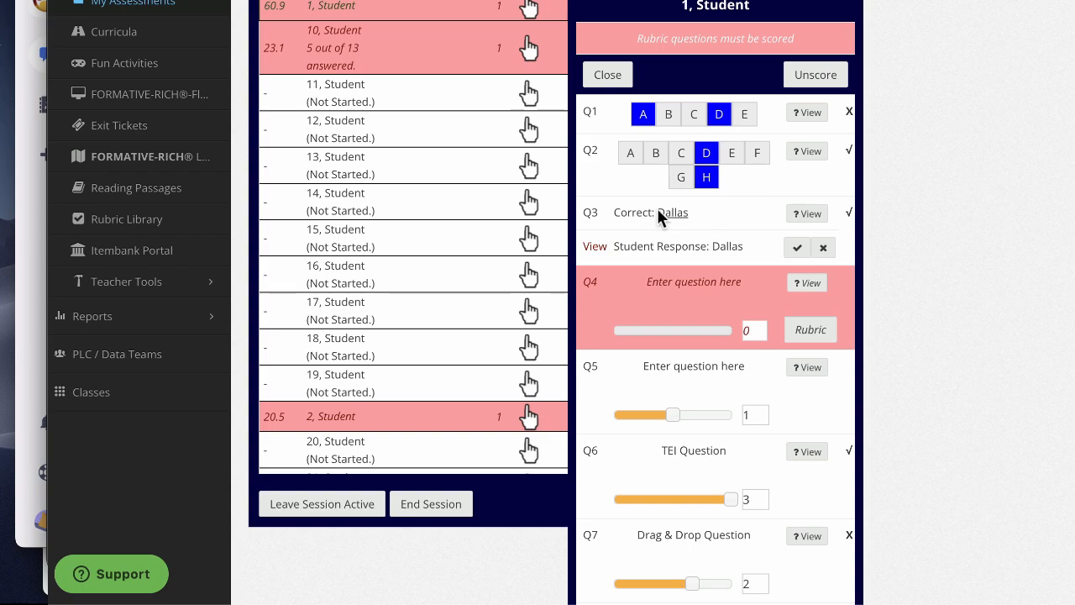
pyautogui.moveTo(759, 256)
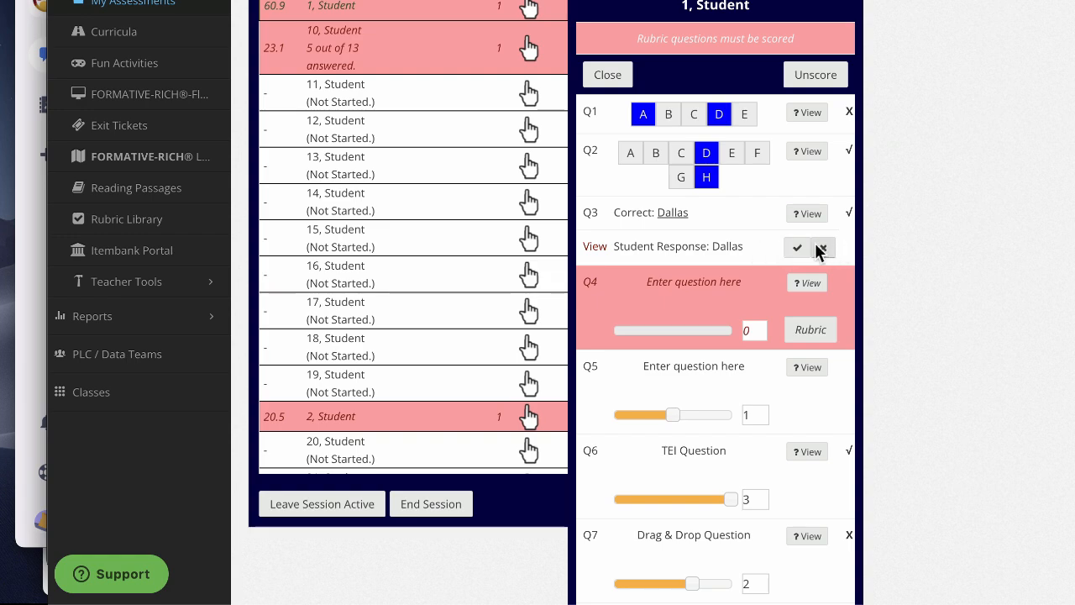
pyautogui.moveTo(727, 265)
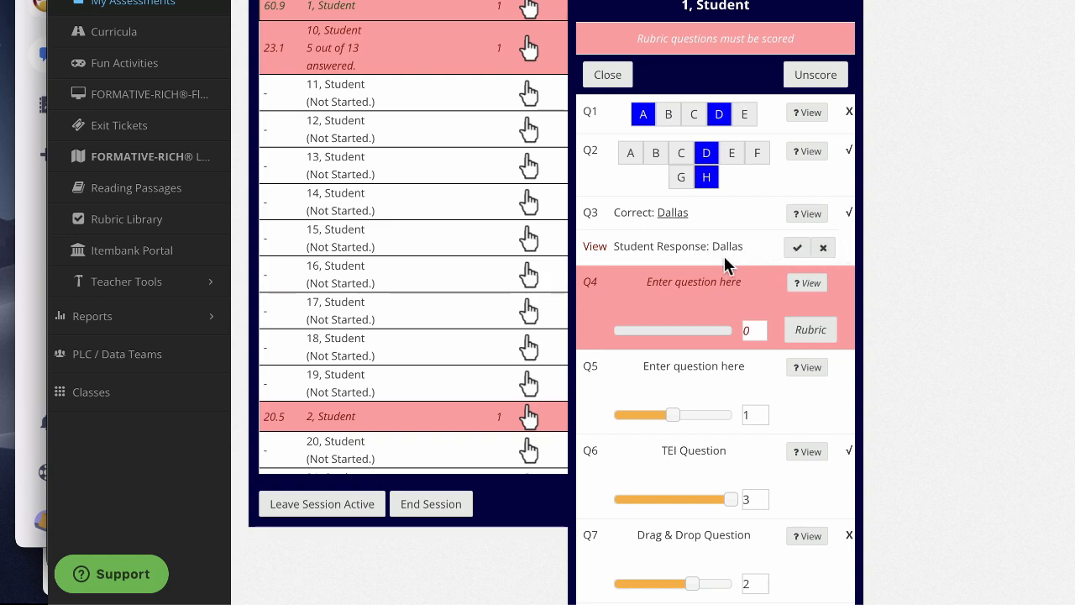
pyautogui.moveTo(721, 292)
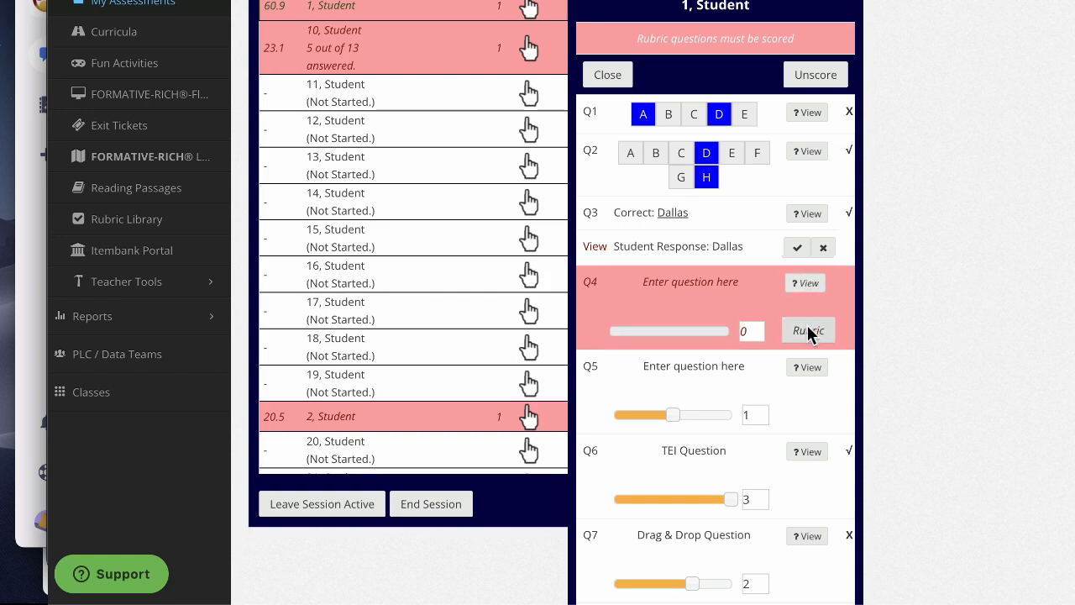
# Score student 1's Q4 writing rubric at 9 of 12, then view Q5
pyautogui.click(809, 330)
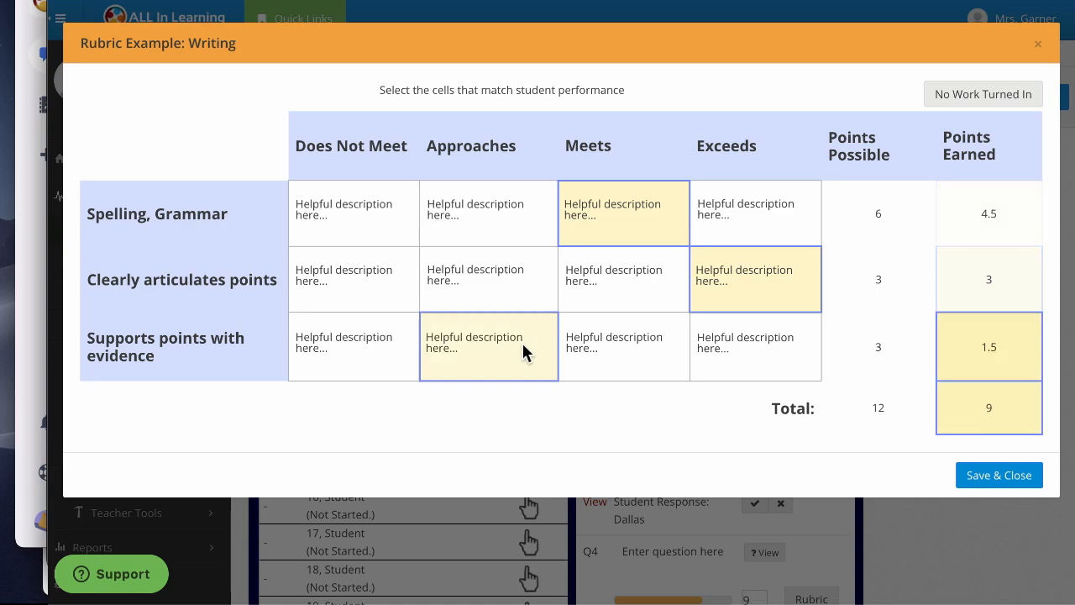
pyautogui.click(999, 475)
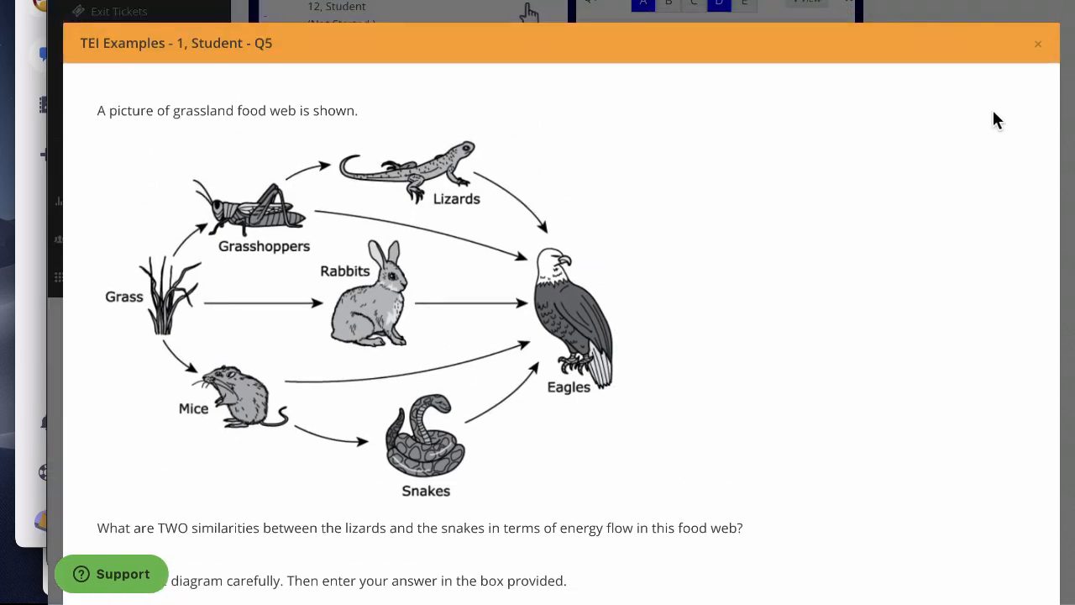
# Close the Q5 preview and review student 1's Q6 response
pyautogui.click(1038, 43)
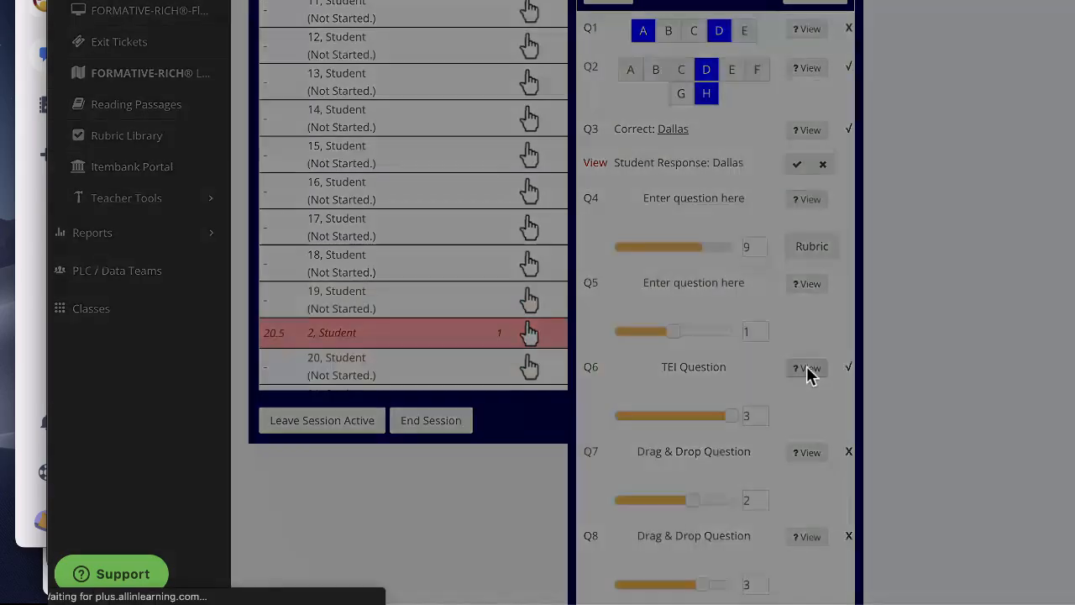
pyautogui.click(805, 368)
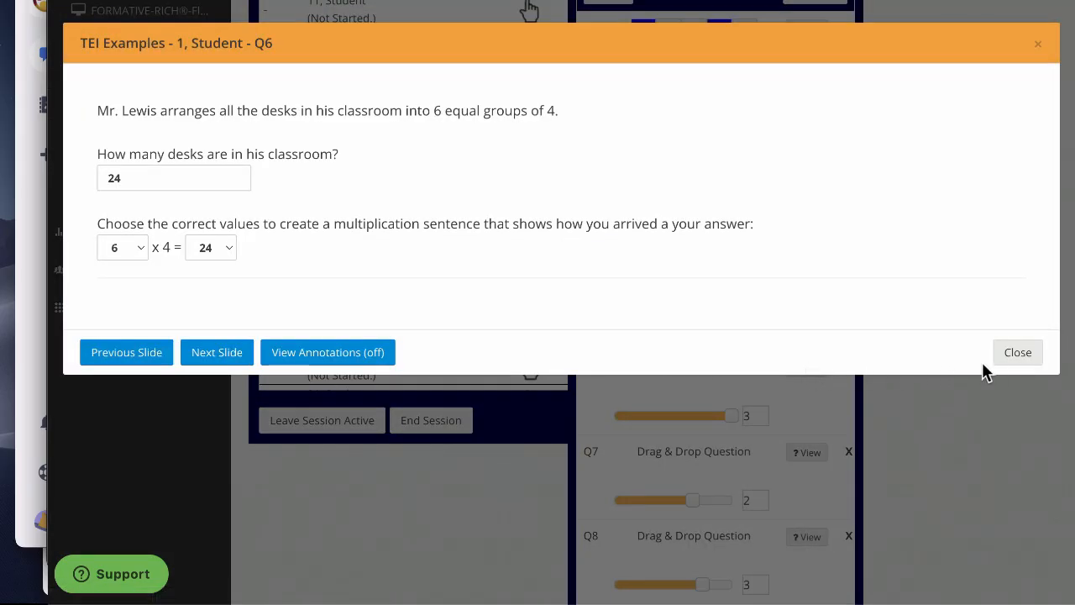
pyautogui.click(1017, 352)
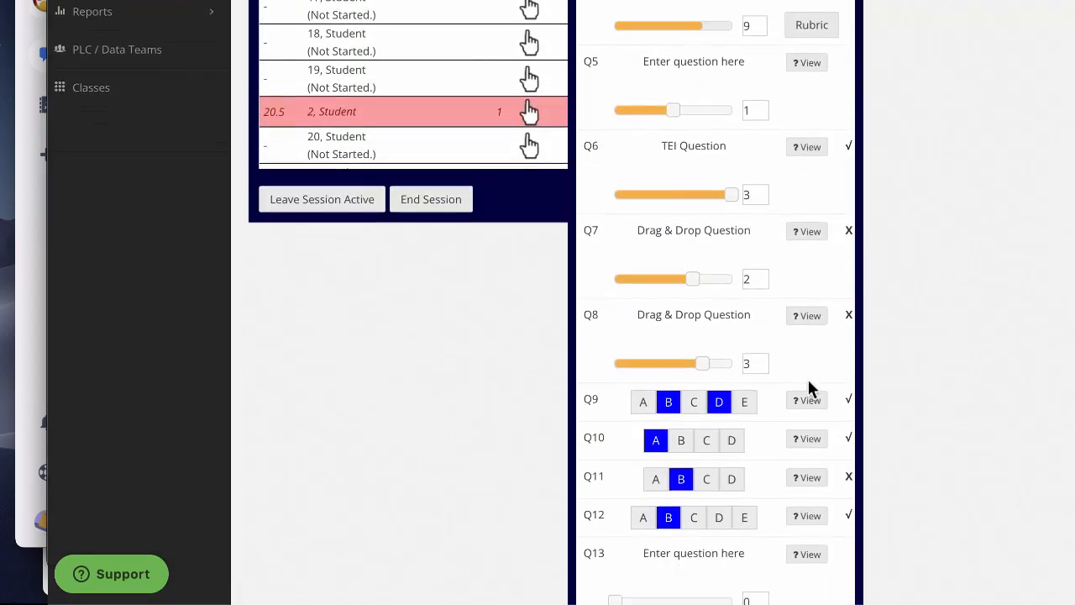
# View the unanswered Q13 response, then close the viewer
pyautogui.scroll(-3)
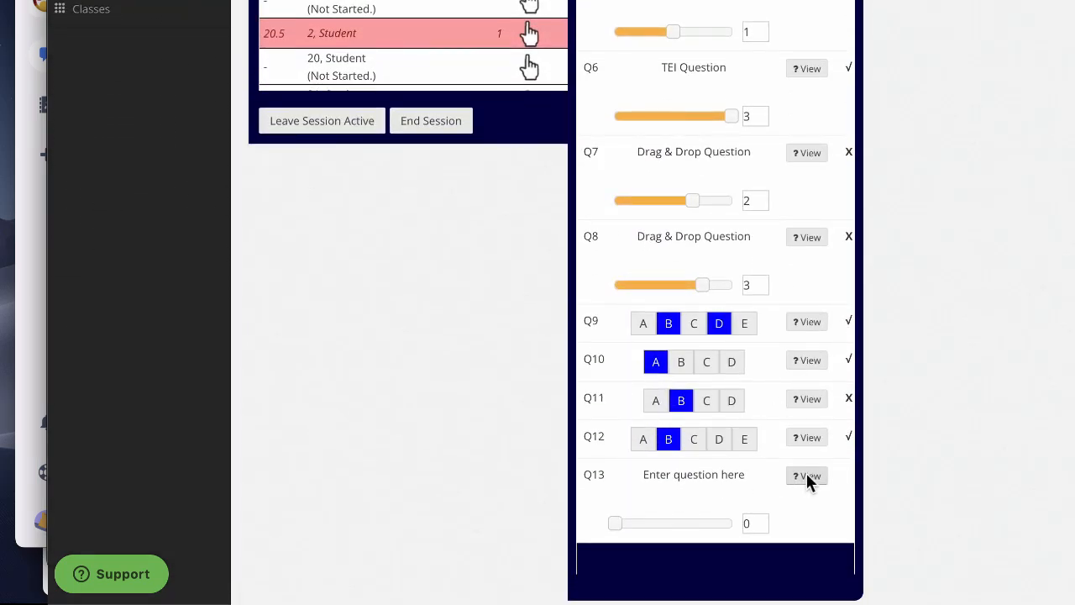
pyautogui.click(806, 475)
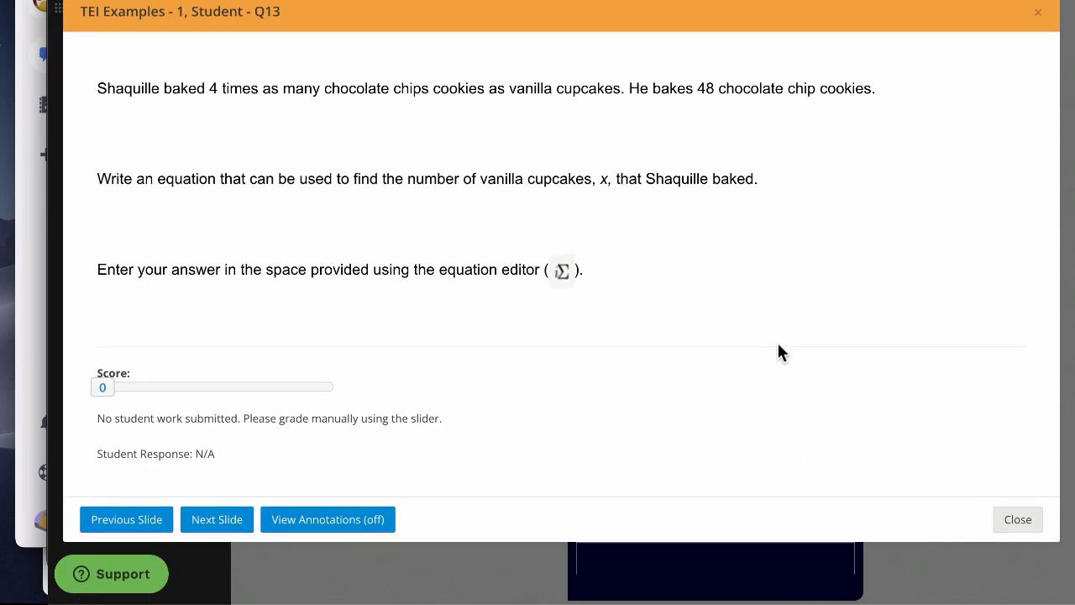
pyautogui.moveTo(641, 448)
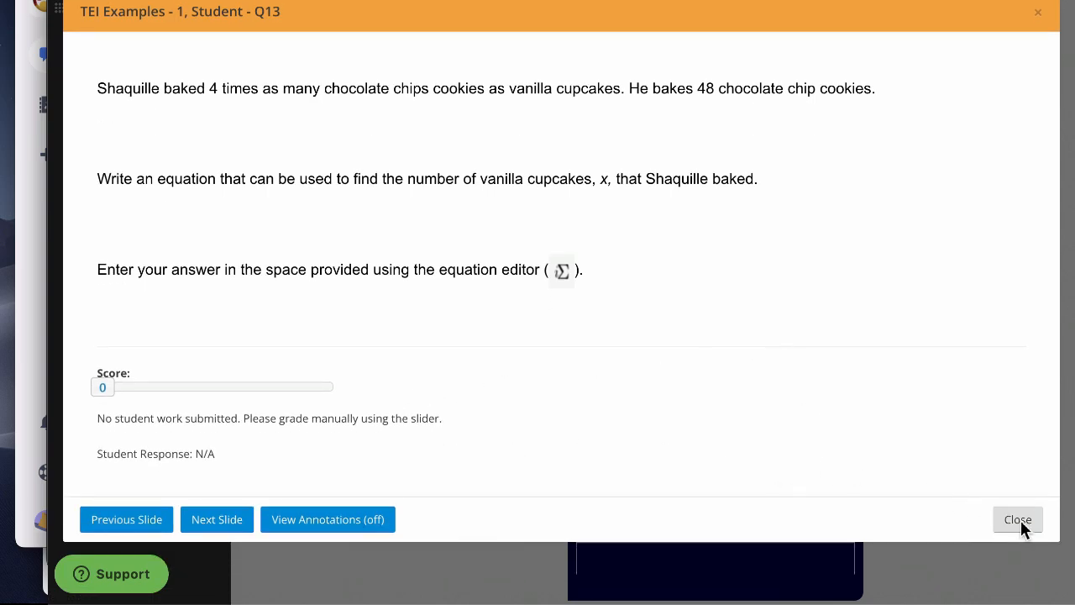
pyautogui.click(1018, 519)
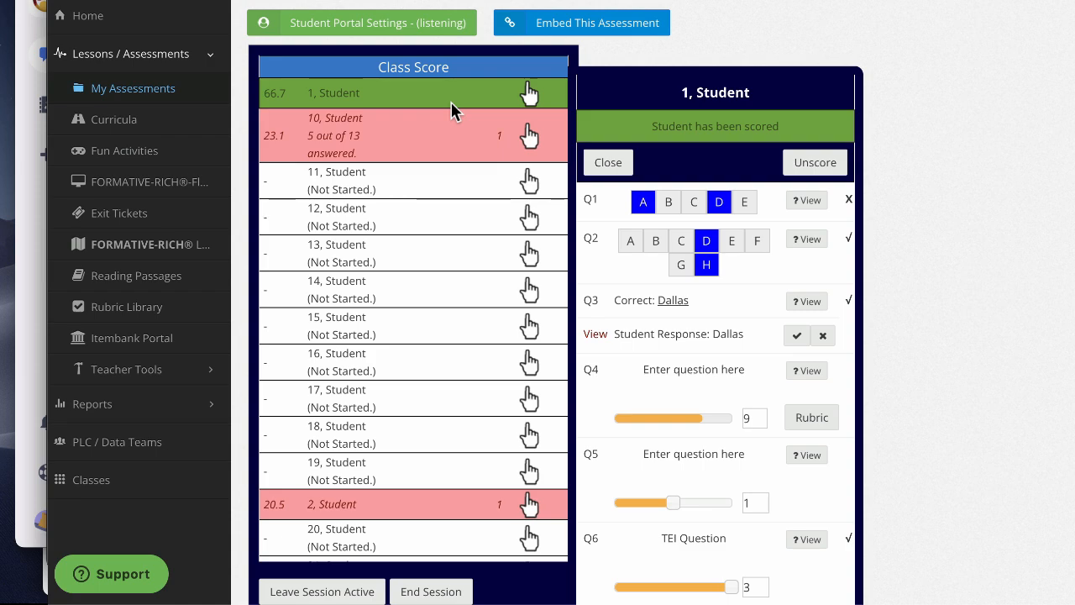
pyautogui.scroll(-3)
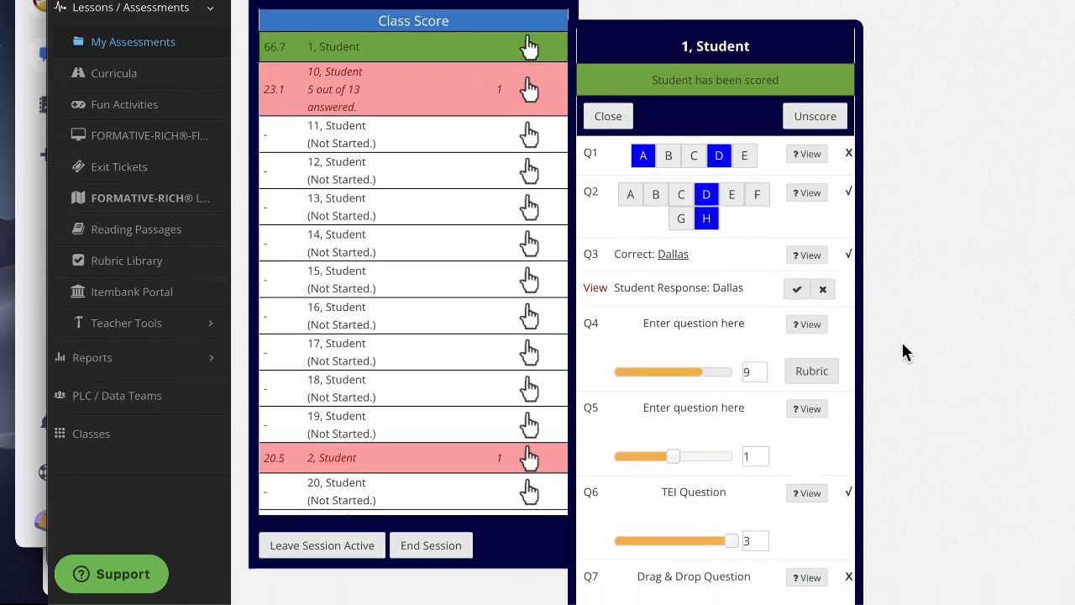
pyautogui.scroll(-3)
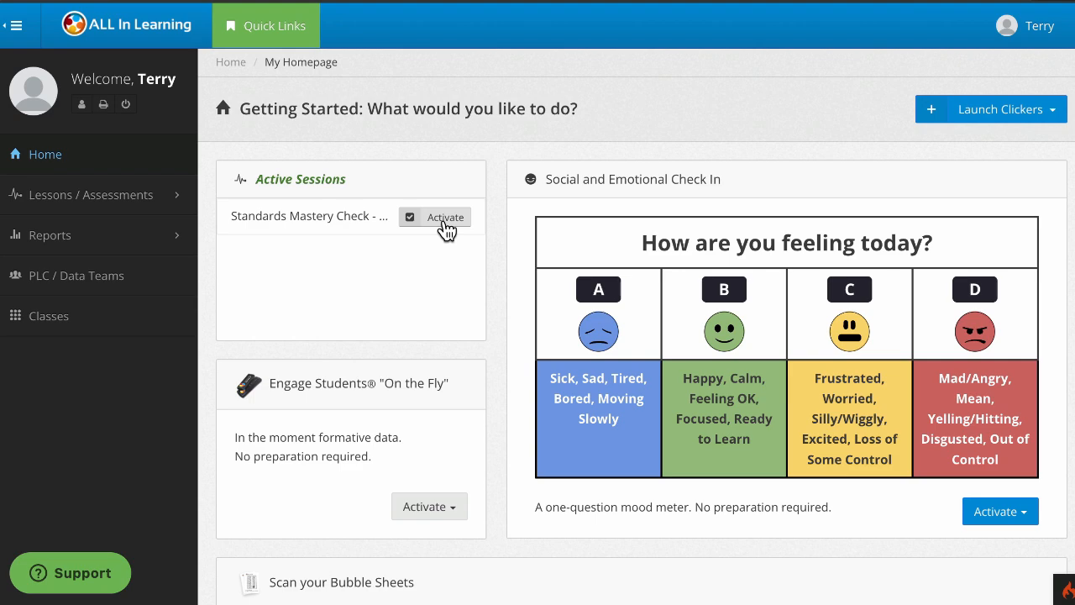
# End the active Standards Mastery Check assessment session
pyautogui.click(434, 216)
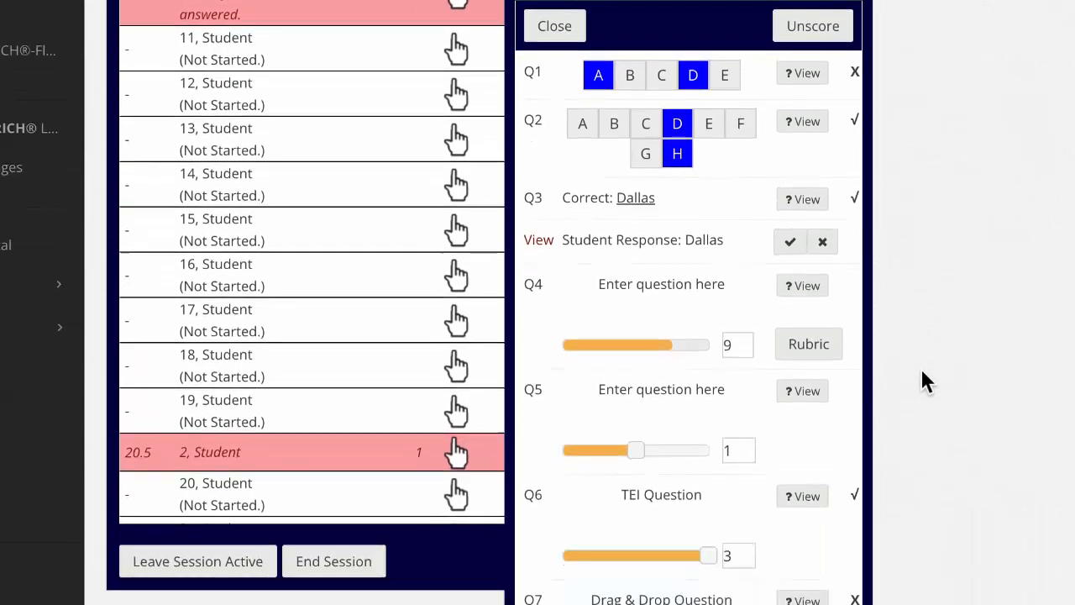
pyautogui.scroll(-3)
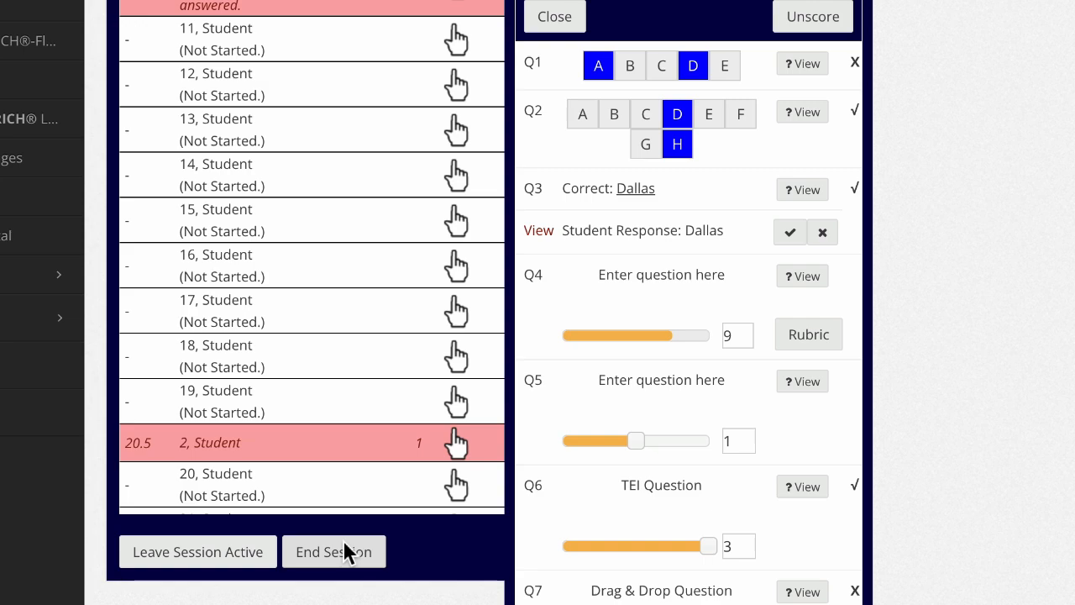
pyautogui.click(334, 552)
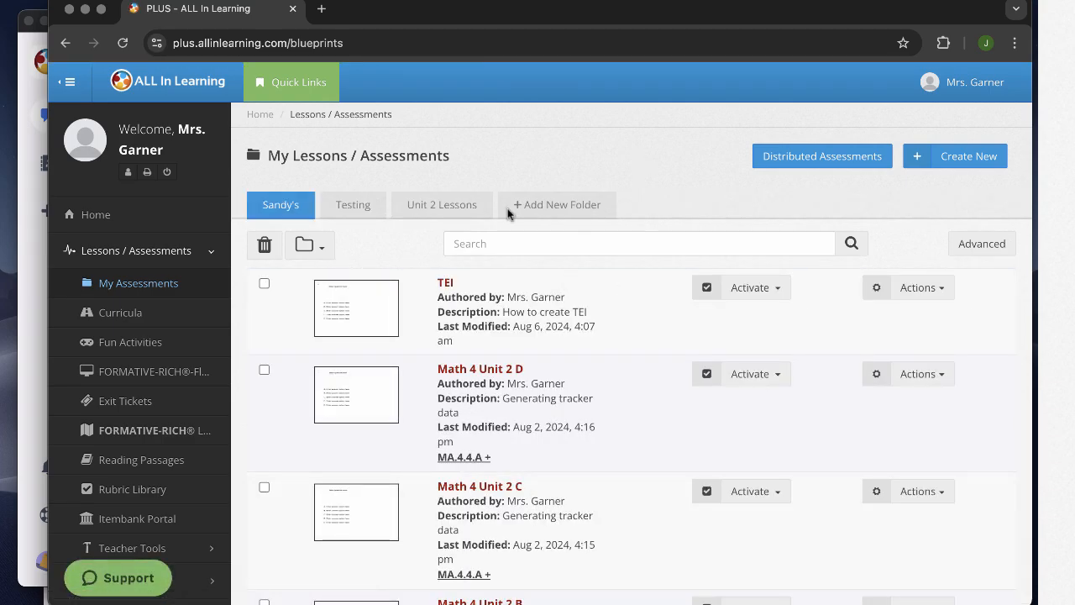
# Open the Standards Mastery Check report from Reports > Sessions
pyautogui.click(99, 286)
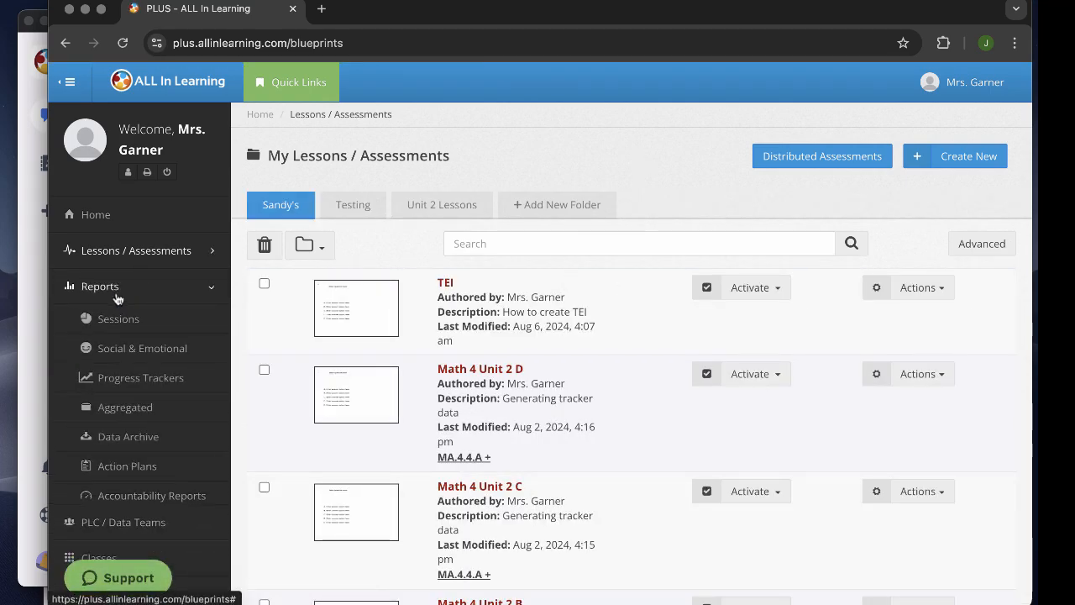
pyautogui.click(118, 319)
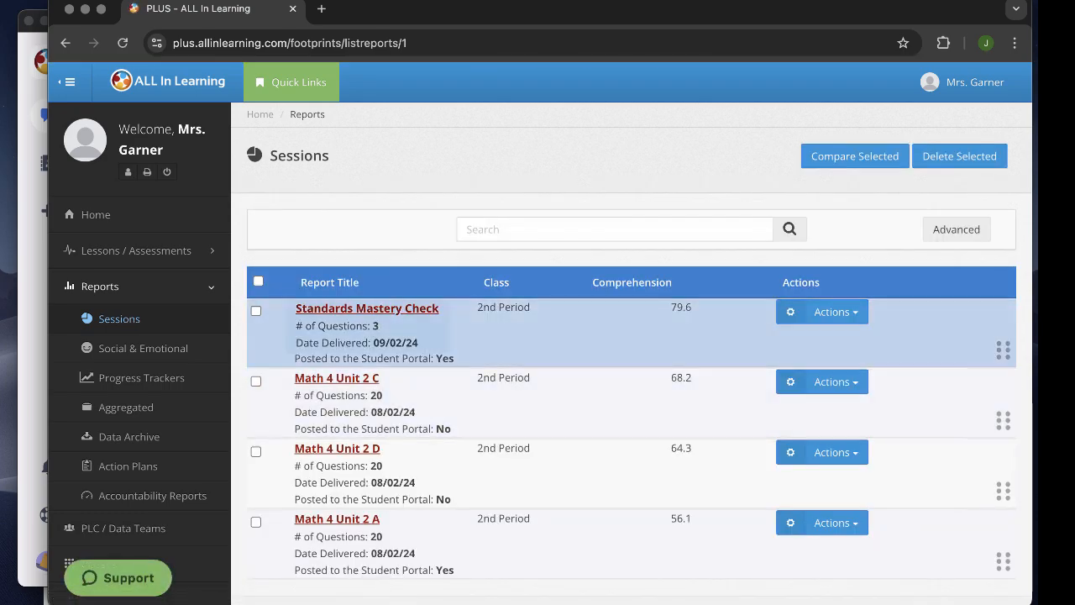
pyautogui.click(367, 308)
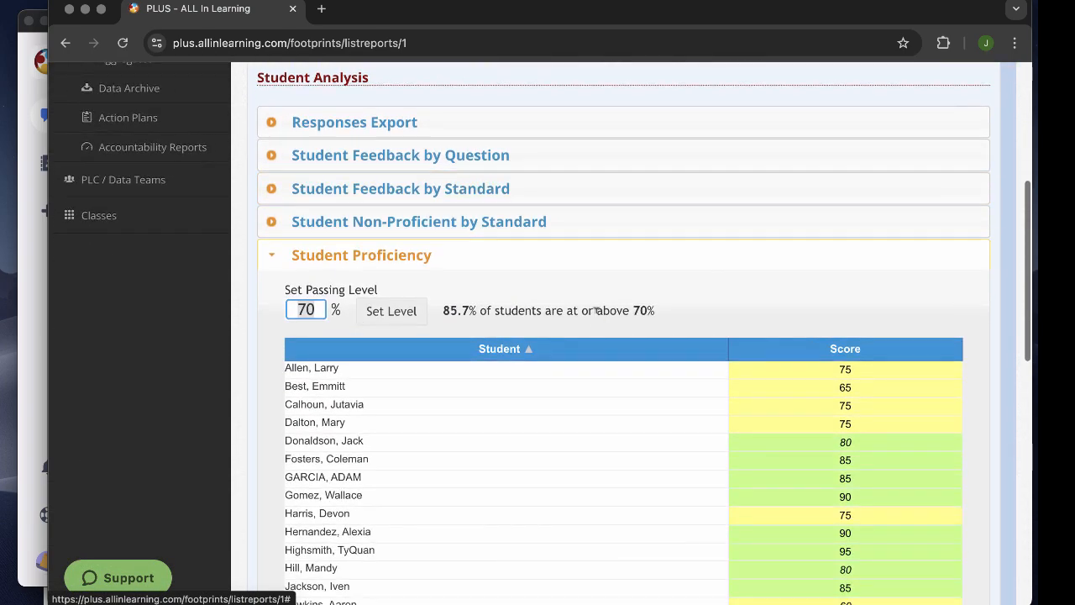
# Expand Student Non-Proficient by Standard for Math 4 Unit 2 B and post checked students to the portal
pyautogui.click(817, 349)
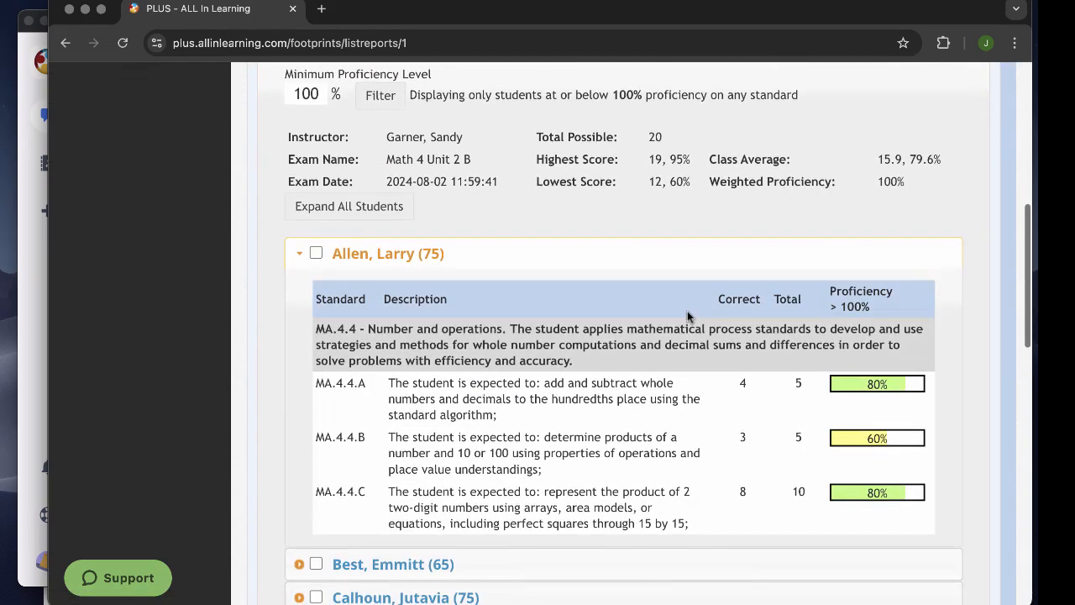
pyautogui.scroll(-3)
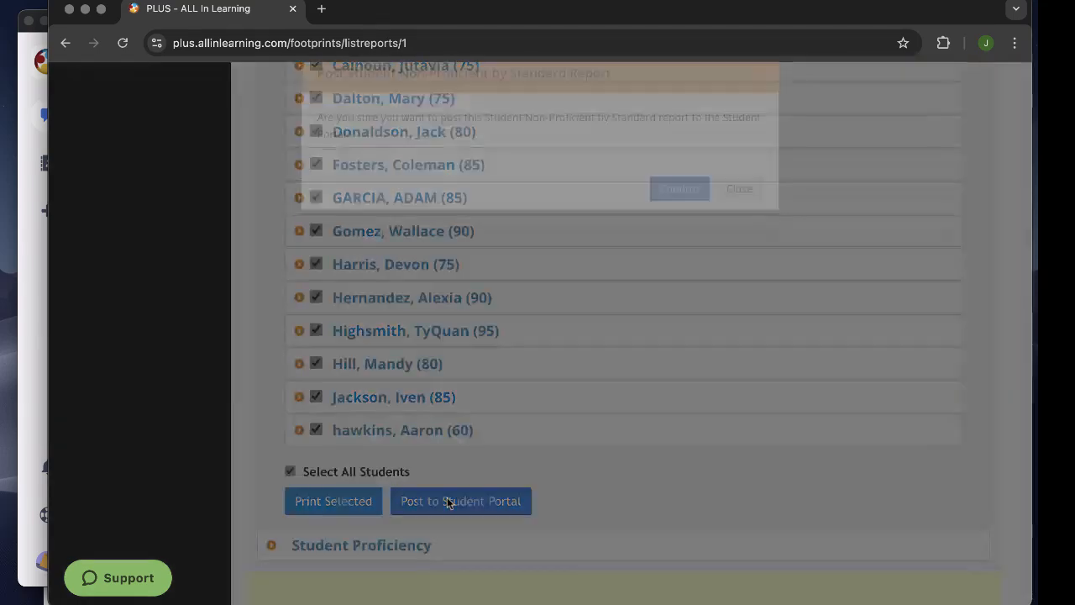
pyautogui.click(740, 188)
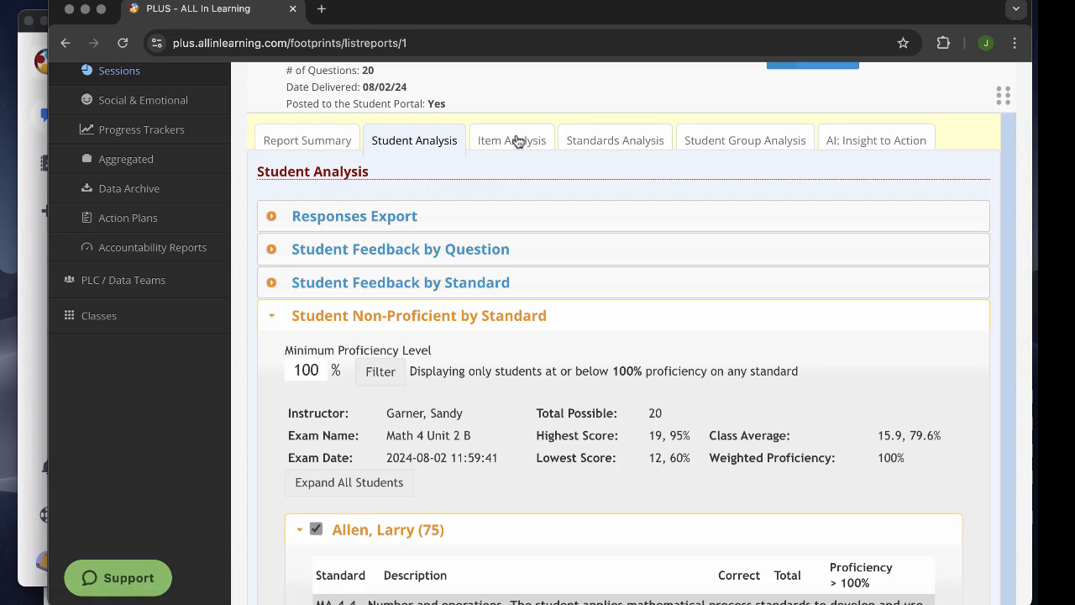
# Switch the report to Item Analysis, showing each student's answers for questions 1–5
pyautogui.click(512, 140)
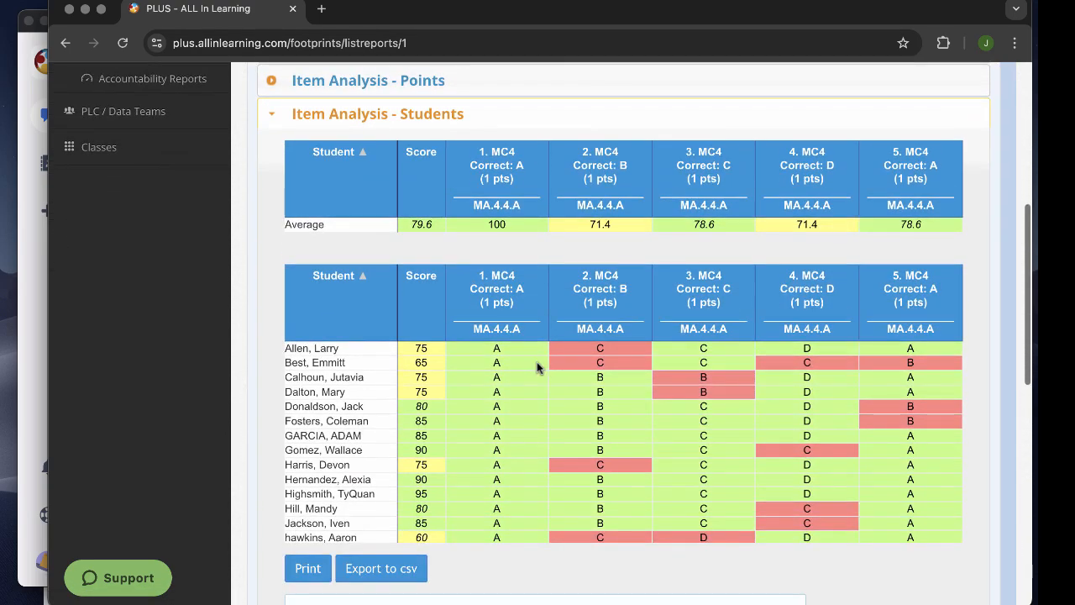
pyautogui.moveTo(832, 426)
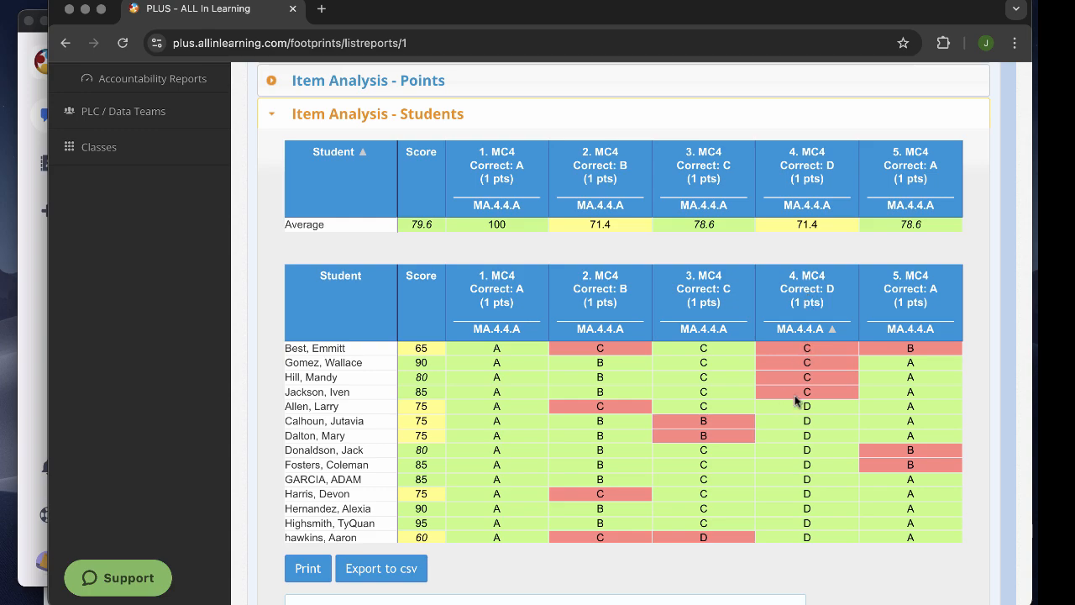
pyautogui.moveTo(819, 378)
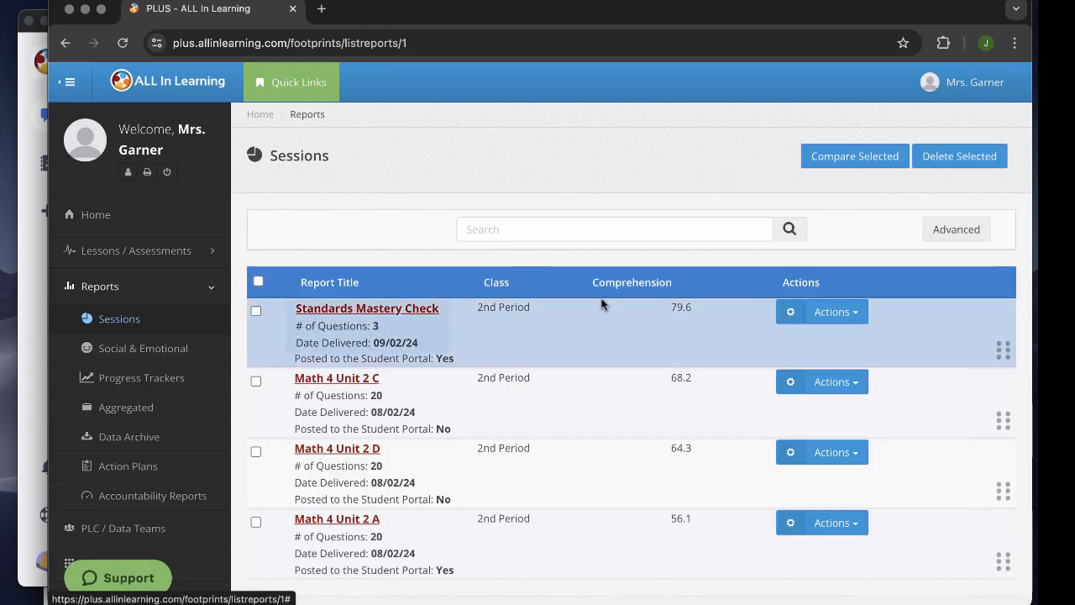
# Show the Actions menu for the Standards Mastery Check report, including export options
pyautogui.click(832, 311)
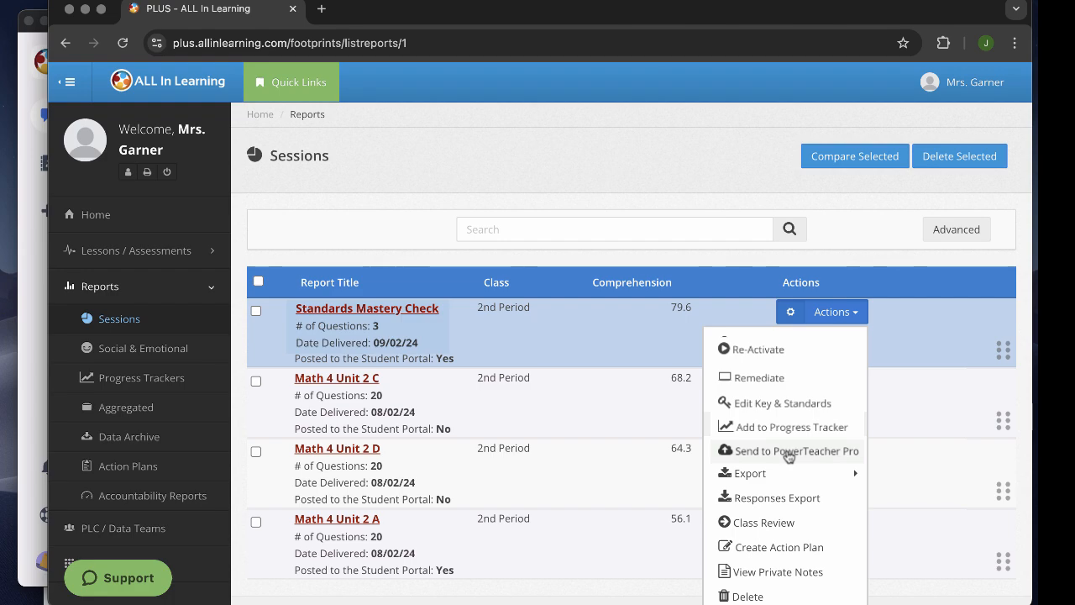
pyautogui.moveTo(748, 473)
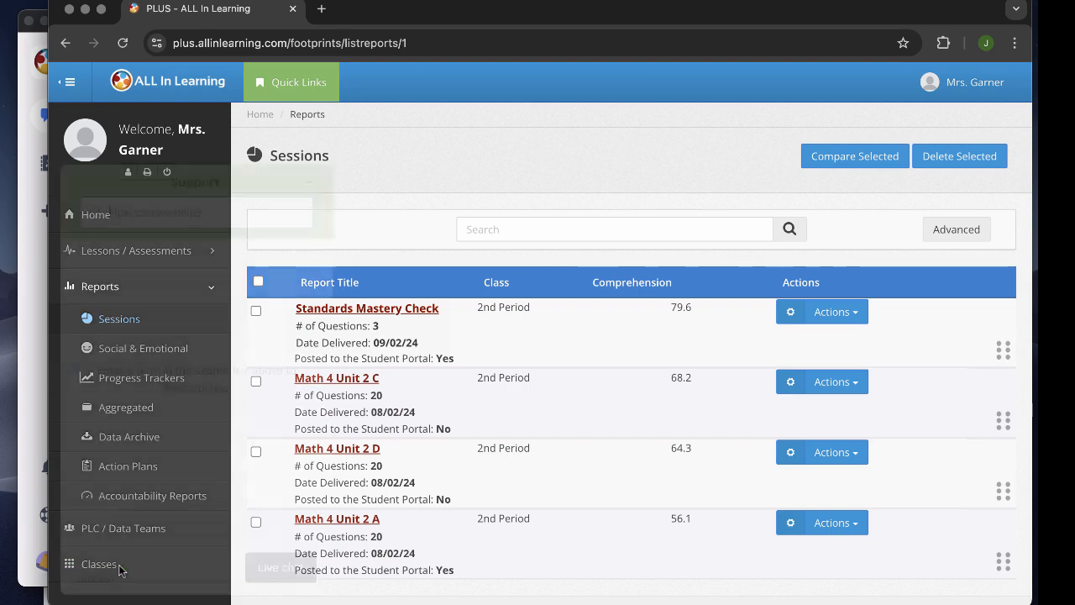
# Search support articles for question types and open the live chat form
pyautogui.write('question types')
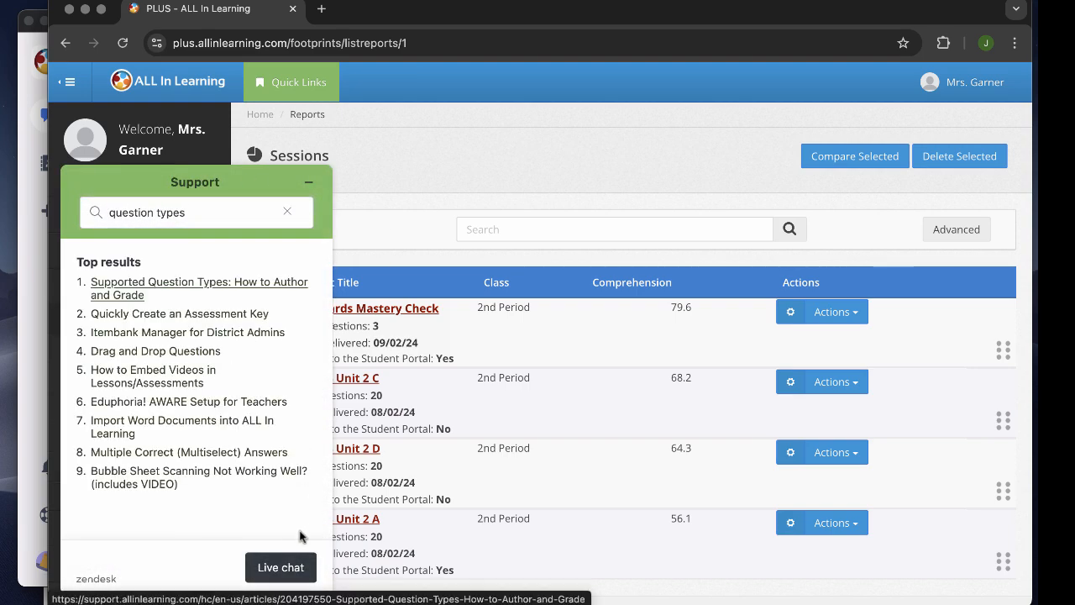
pyautogui.click(281, 567)
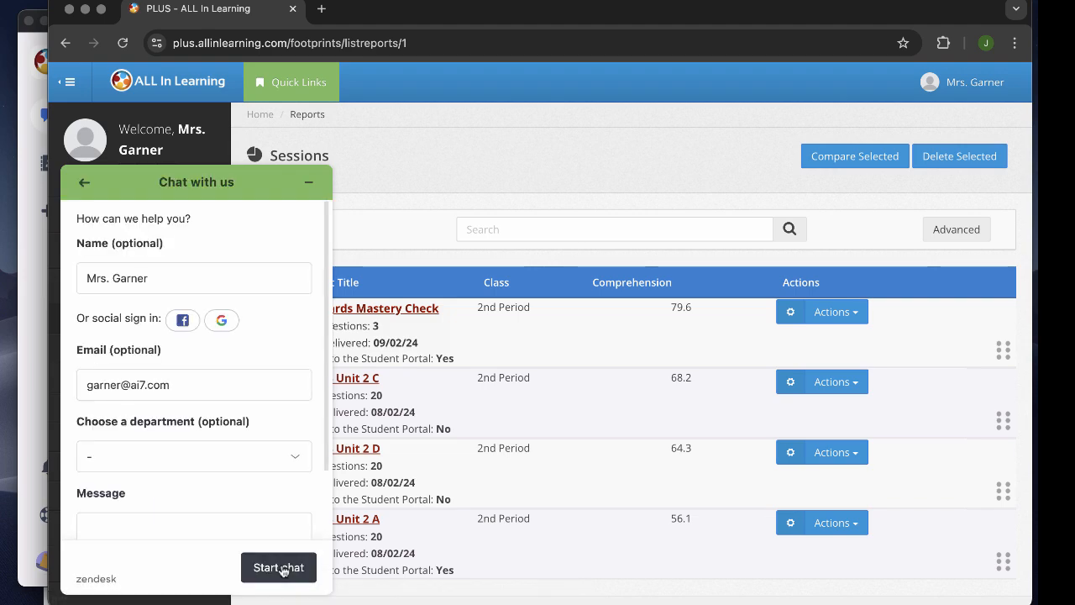
pyautogui.moveTo(257, 514)
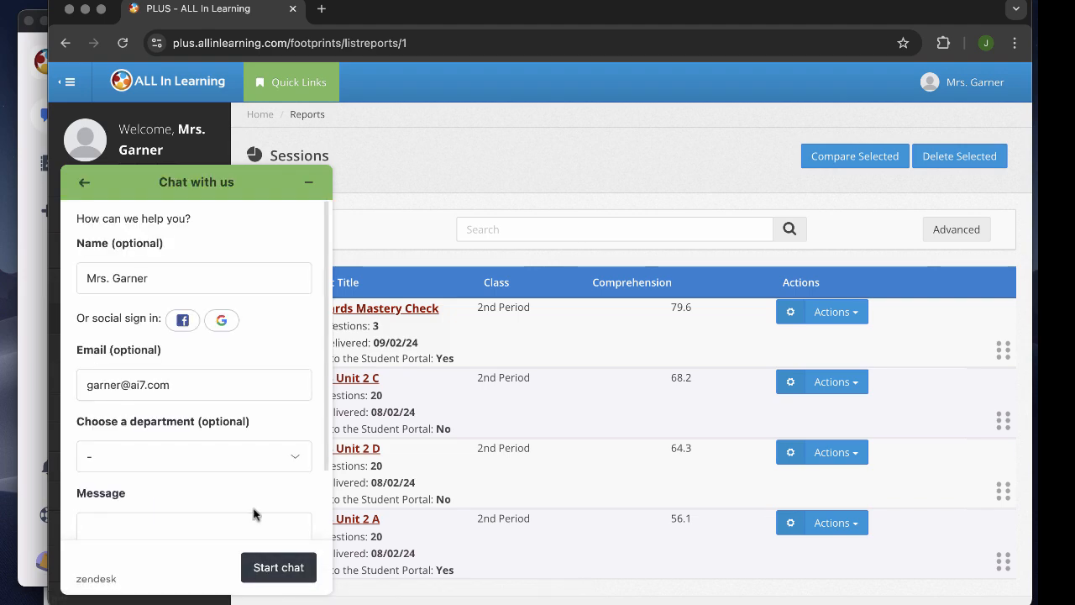